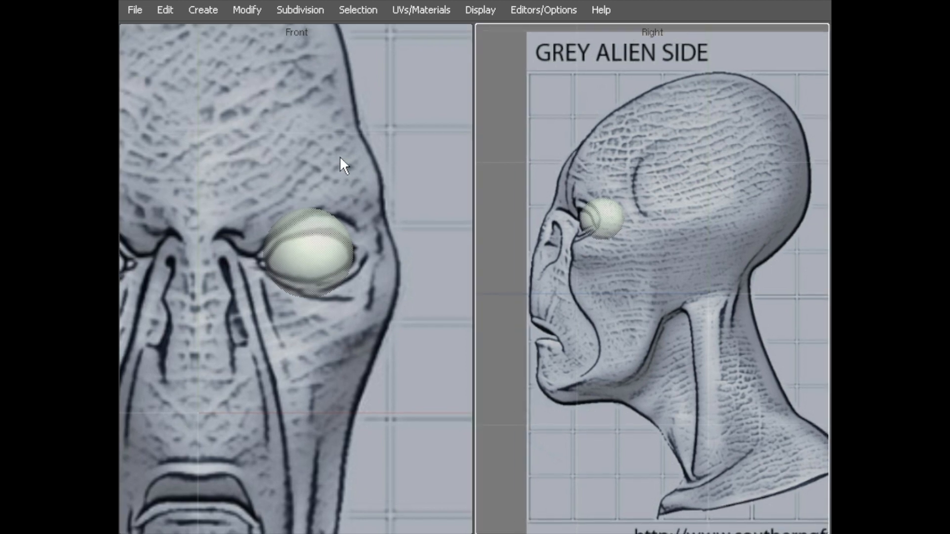
{"action": "mouse_move", "coordinate": [348, 197]}
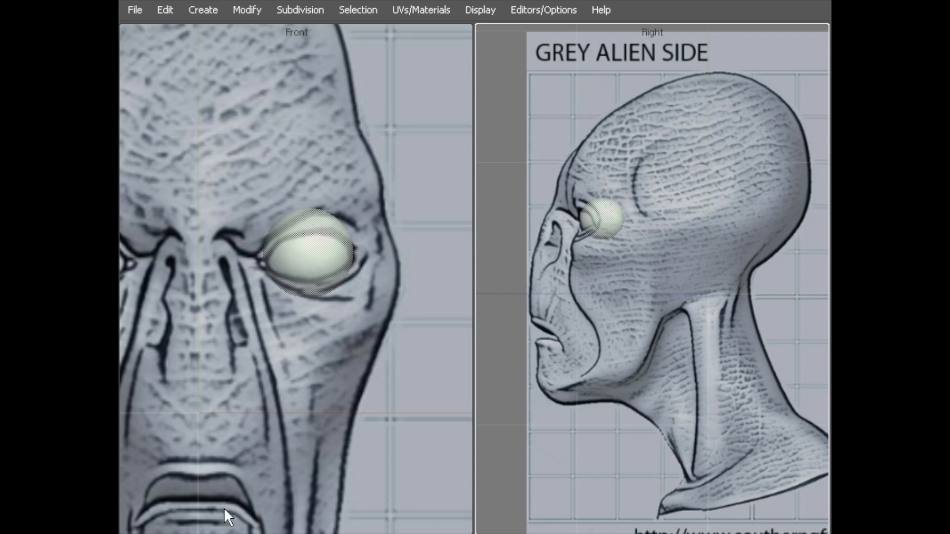
{"action": "mouse_move", "coordinate": [325, 348]}
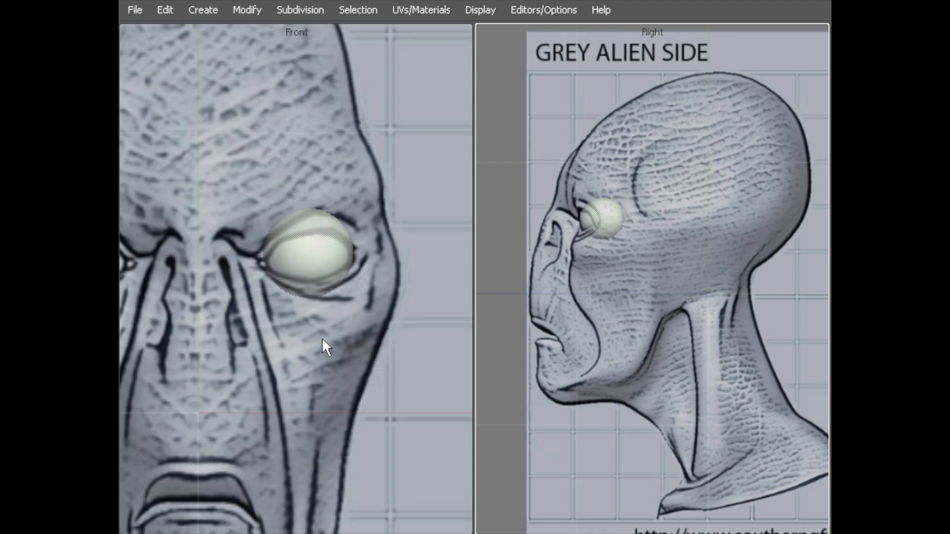
{"action": "mouse_move", "coordinate": [322, 339]}
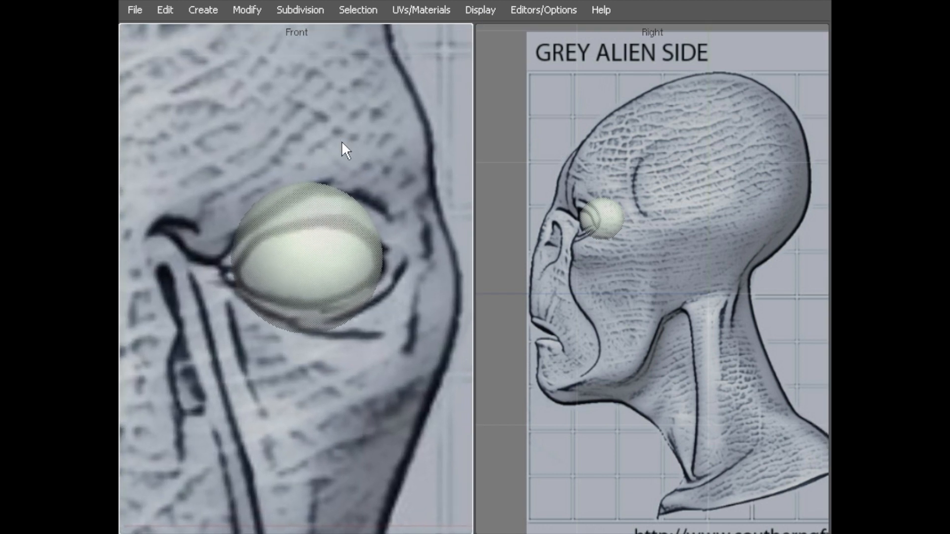
{"action": "mouse_move", "coordinate": [309, 134]}
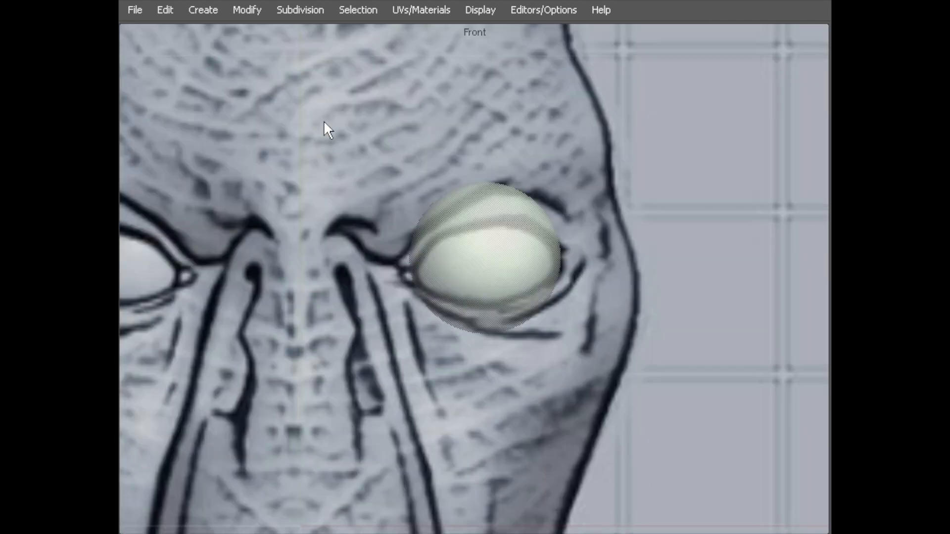
{"action": "mouse_move", "coordinate": [437, 142]}
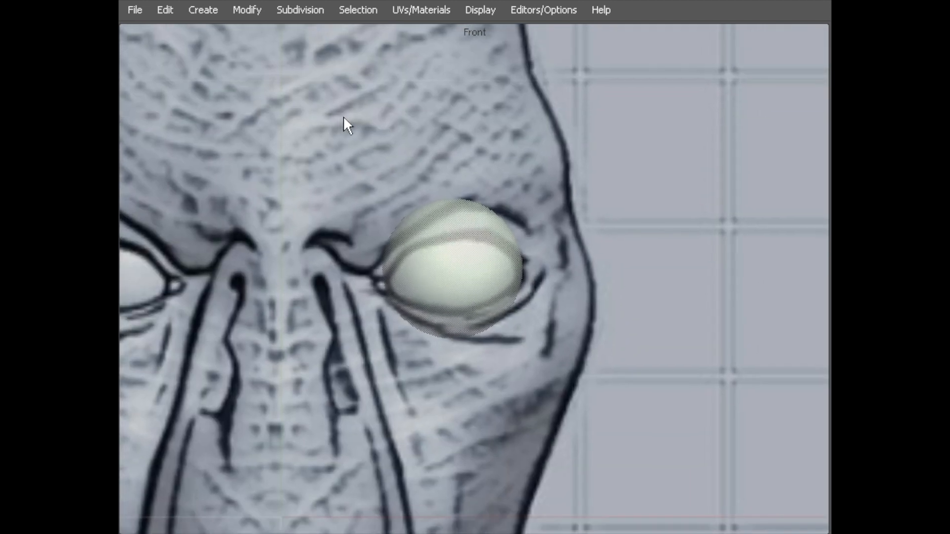
- Start the Polygon Tool from the Create menu to trace the eyelid opening
{"action": "left_click", "coordinate": [203, 10]}
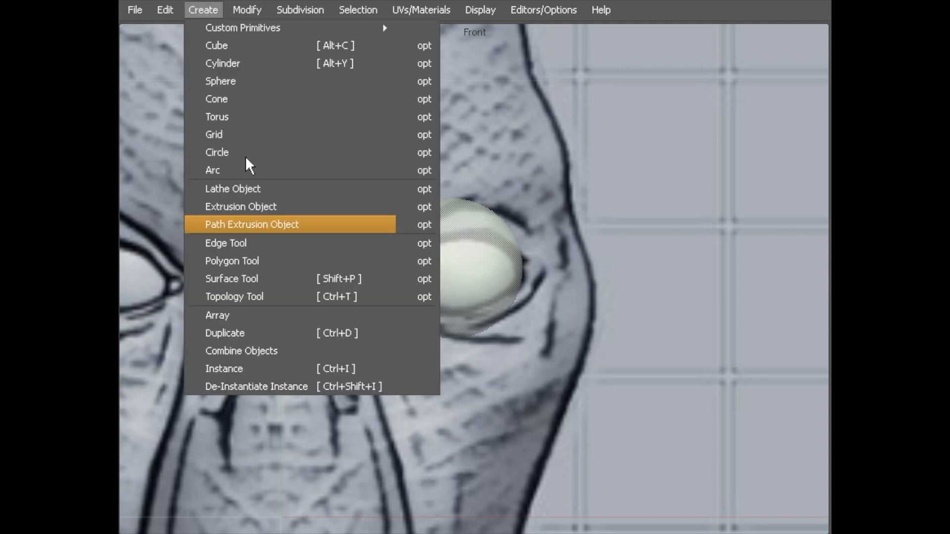
{"action": "mouse_move", "coordinate": [266, 265]}
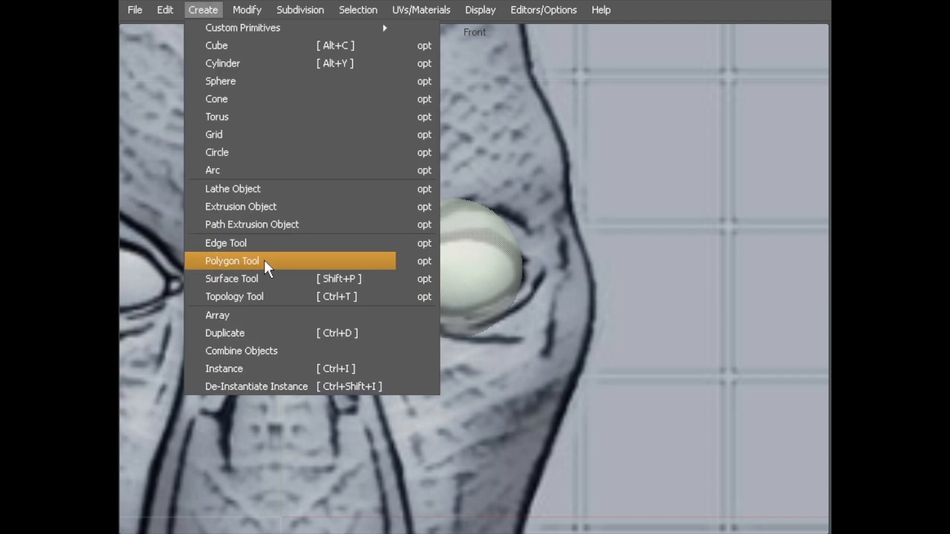
{"action": "left_click", "coordinate": [231, 260]}
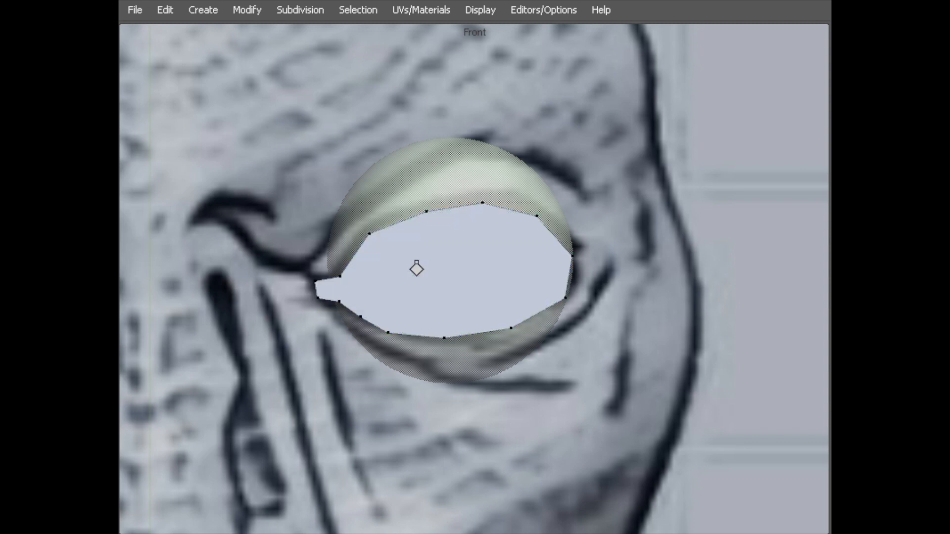
{"action": "mouse_move", "coordinate": [382, 171]}
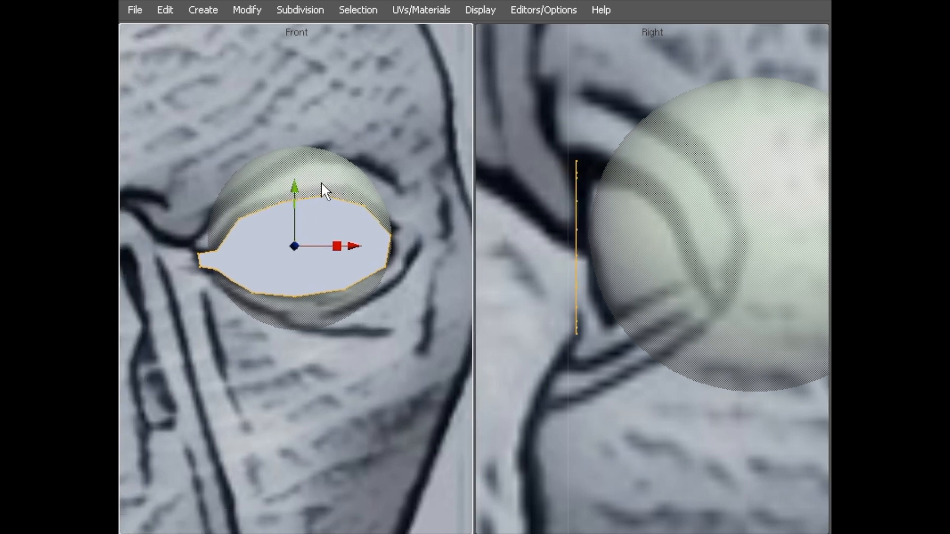
{"action": "mouse_move", "coordinate": [506, 17]}
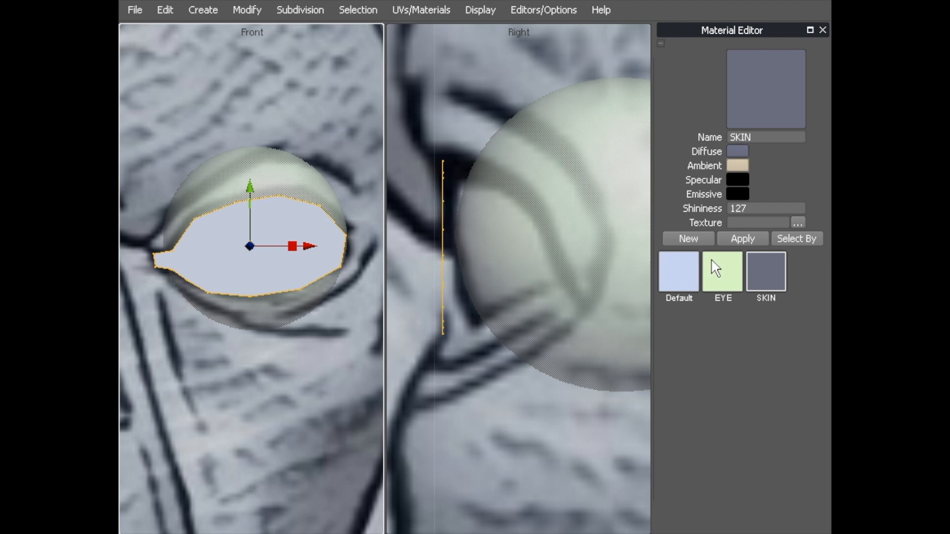
{"action": "mouse_move", "coordinate": [740, 53]}
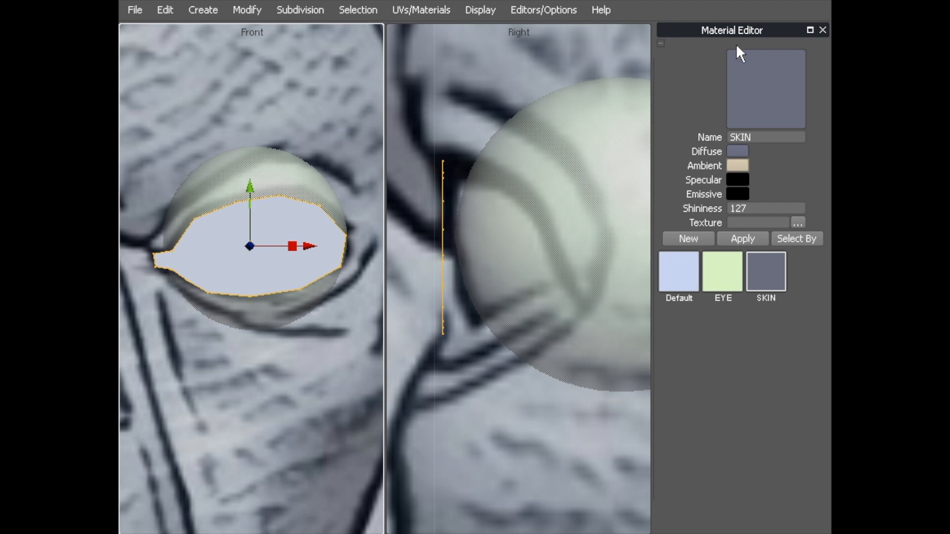
{"action": "mouse_move", "coordinate": [766, 271]}
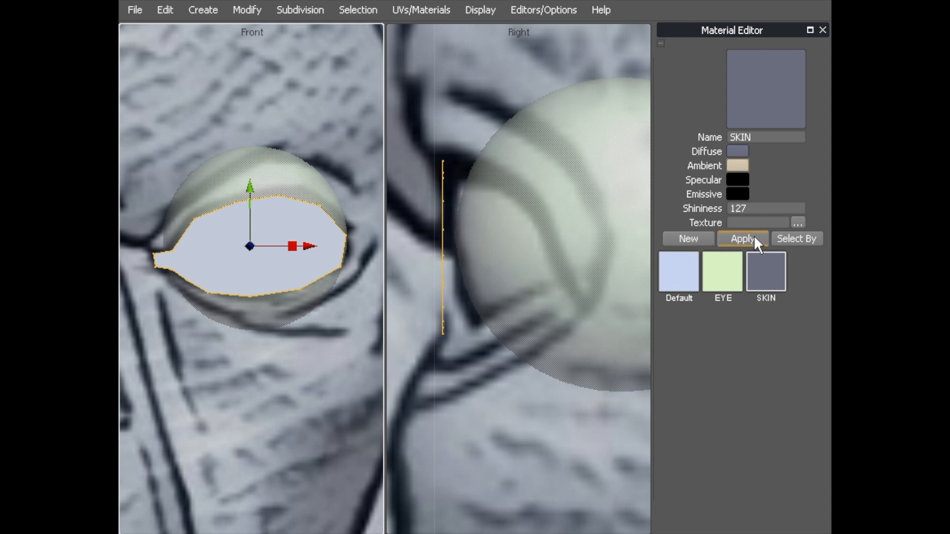
- Apply the SKIN material to the eyelid polygon
{"action": "left_click", "coordinate": [741, 239]}
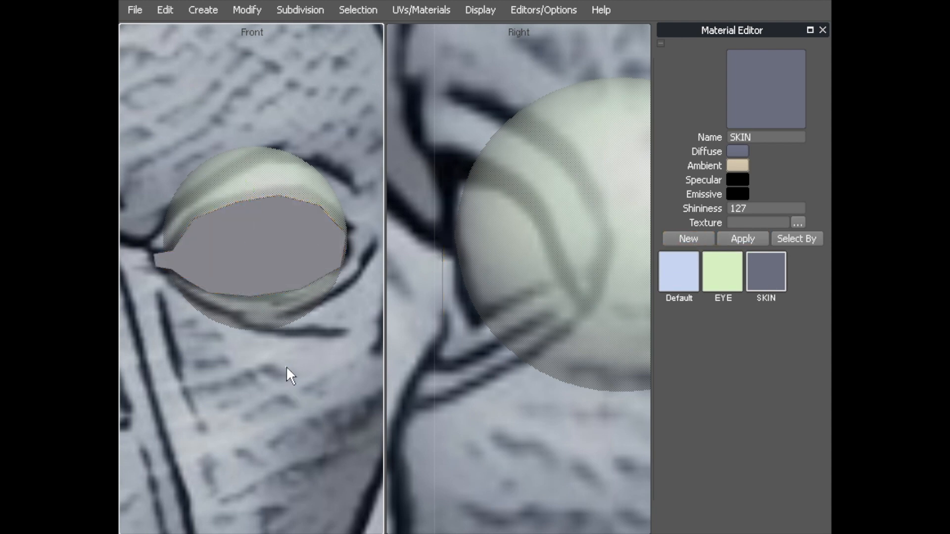
{"action": "left_click", "coordinate": [254, 248]}
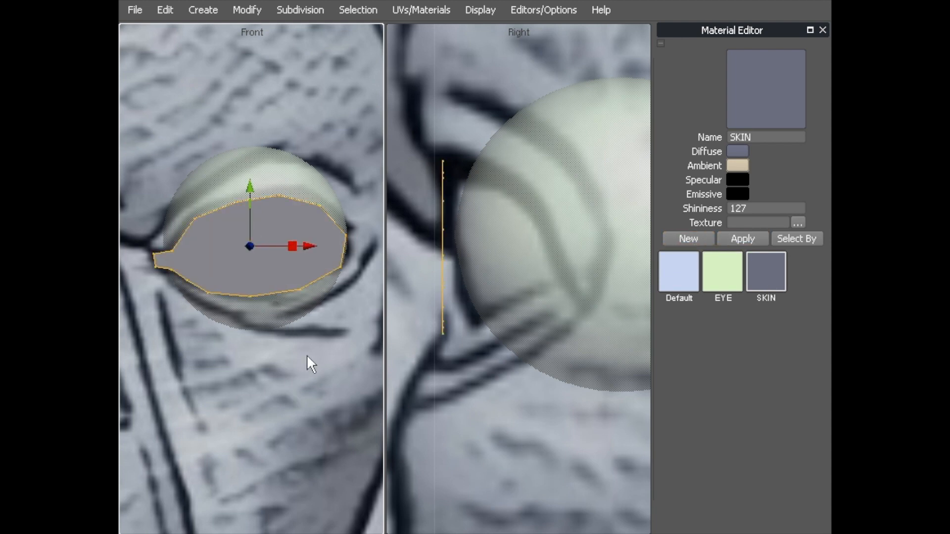
{"action": "mouse_move", "coordinate": [288, 346]}
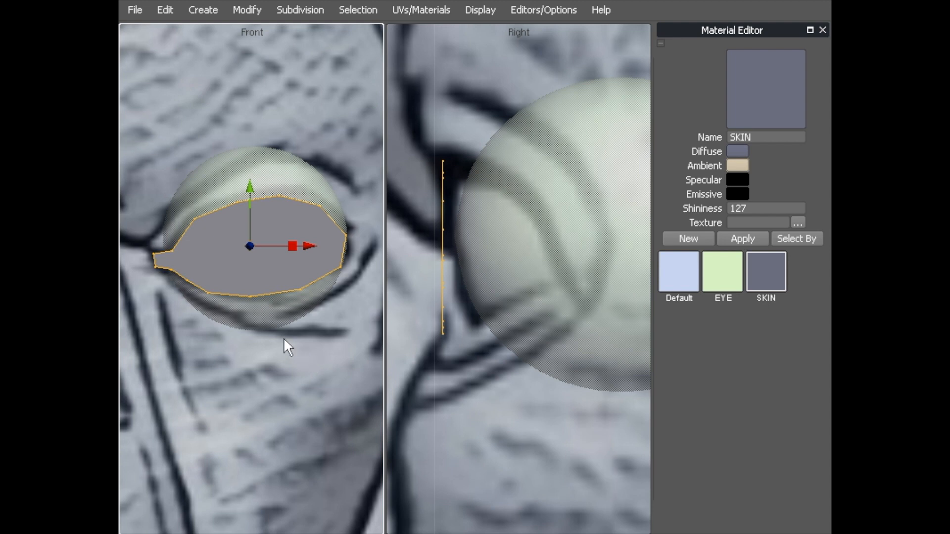
{"action": "mouse_move", "coordinate": [739, 172]}
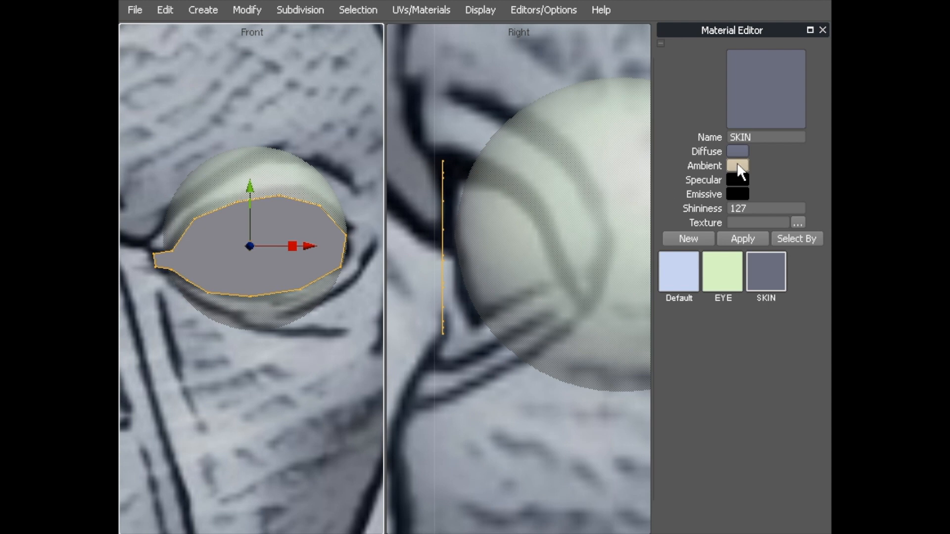
- Change SKIN's ambient colour to a soft blue and close the editor
{"action": "left_click", "coordinate": [737, 165]}
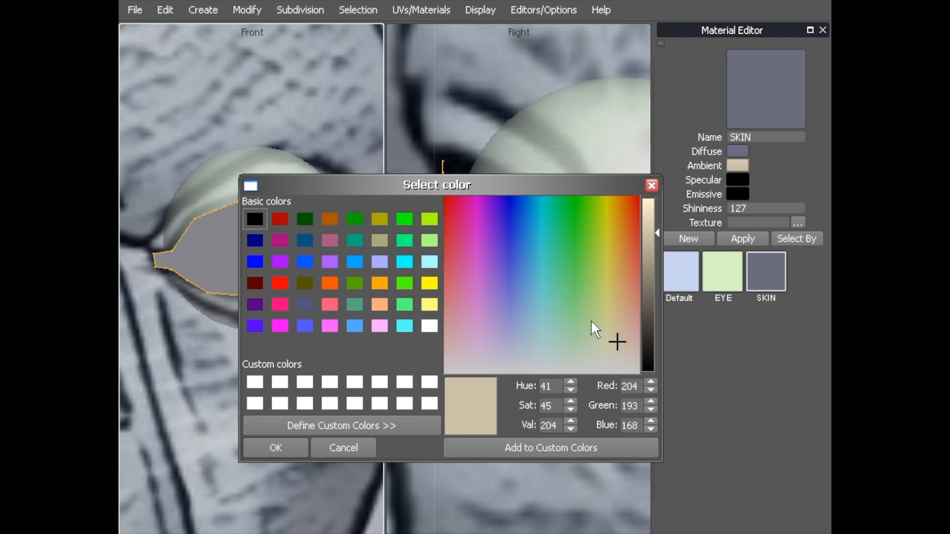
{"action": "left_click", "coordinate": [519, 212]}
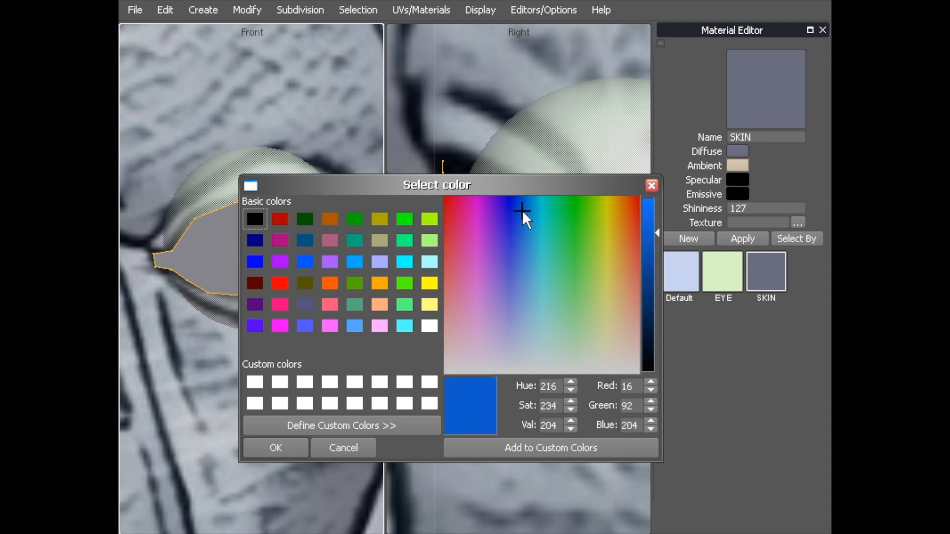
{"action": "left_click", "coordinate": [531, 268]}
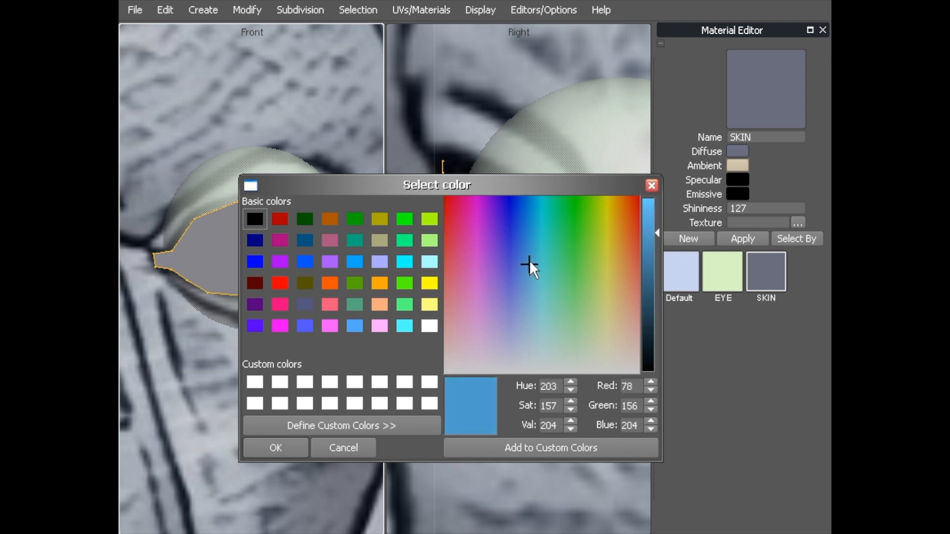
{"action": "left_click", "coordinate": [274, 447]}
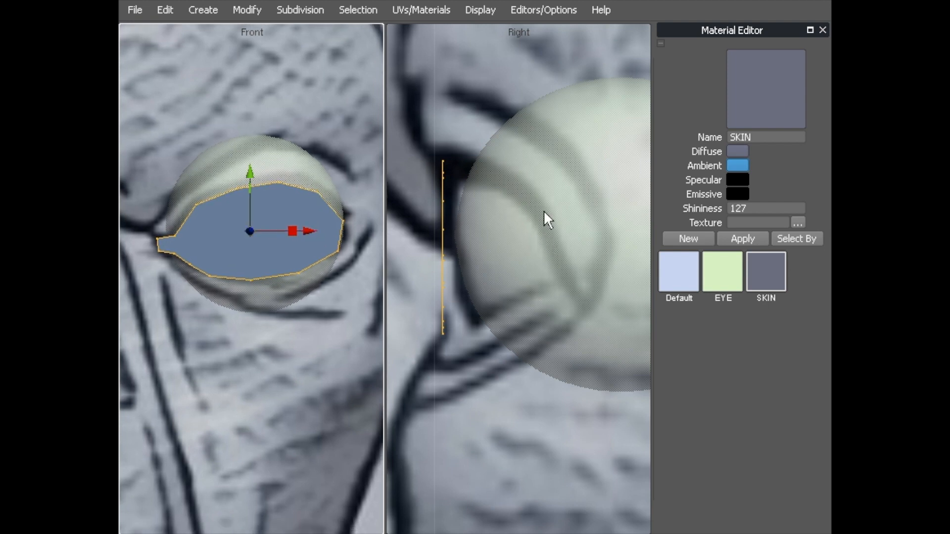
{"action": "mouse_move", "coordinate": [327, 203]}
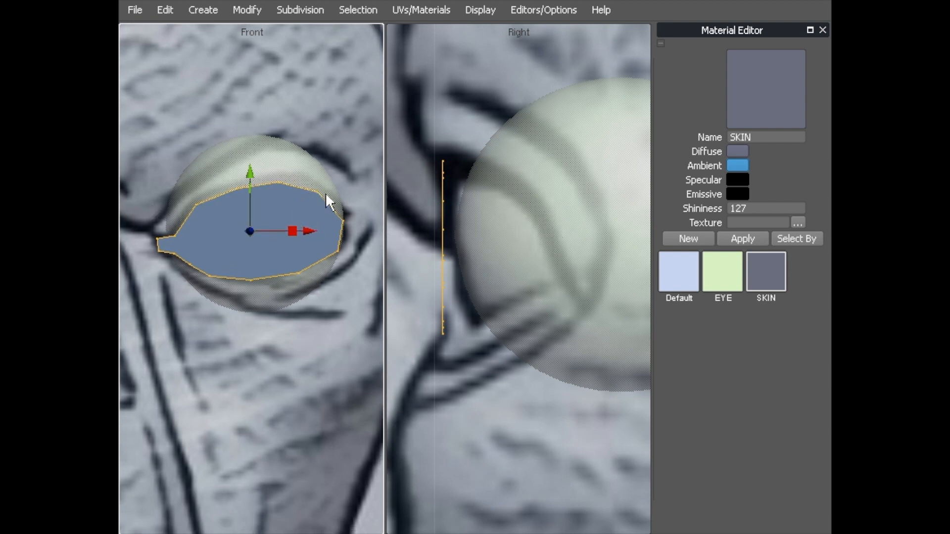
{"action": "left_click", "coordinate": [822, 29]}
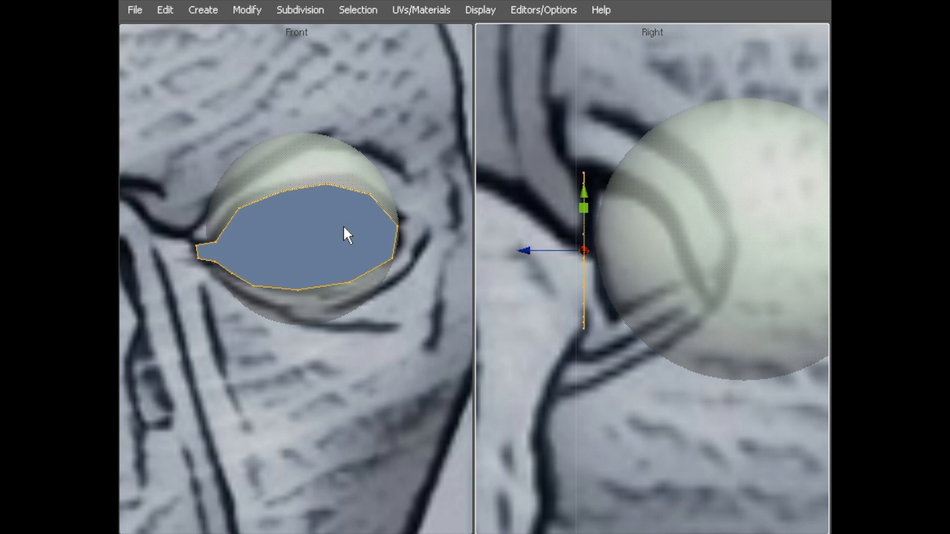
{"action": "mouse_move", "coordinate": [314, 217]}
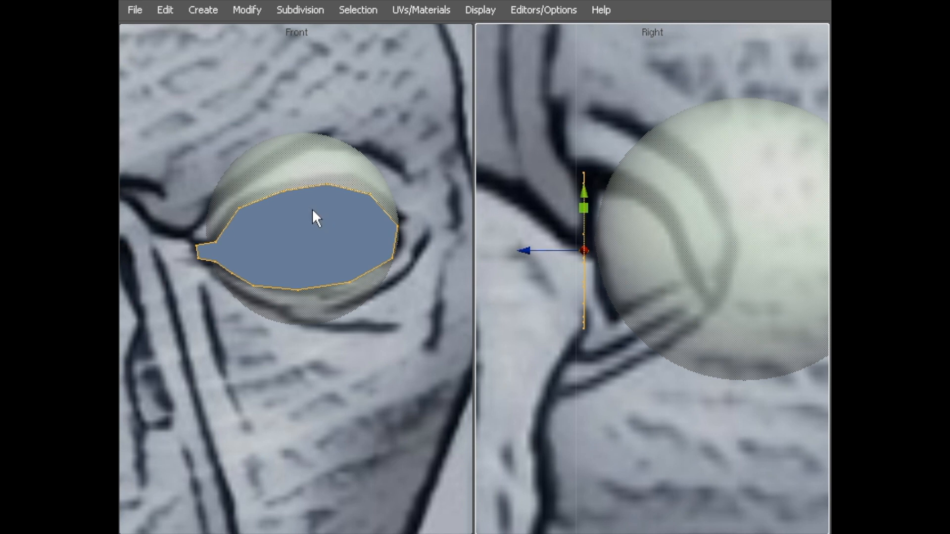
{"action": "mouse_move", "coordinate": [310, 242]}
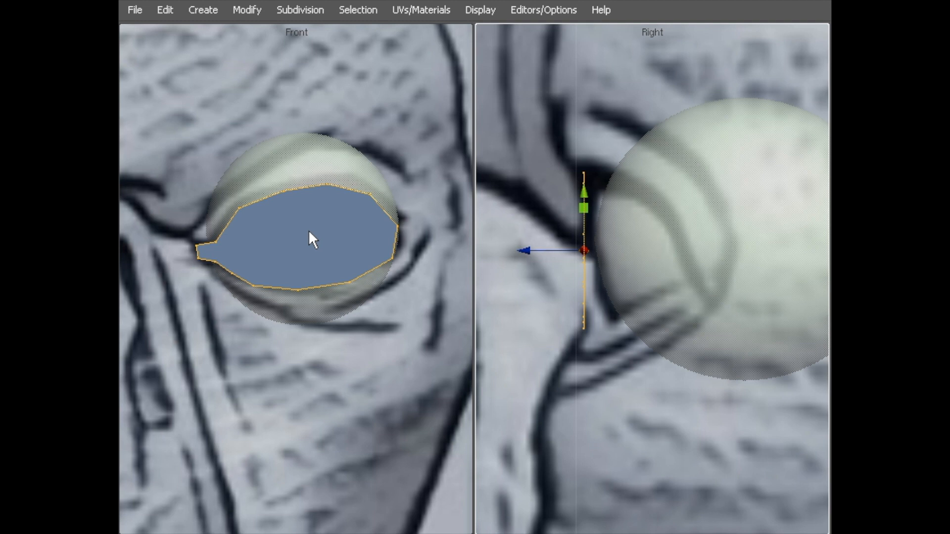
{"action": "mouse_move", "coordinate": [314, 242]}
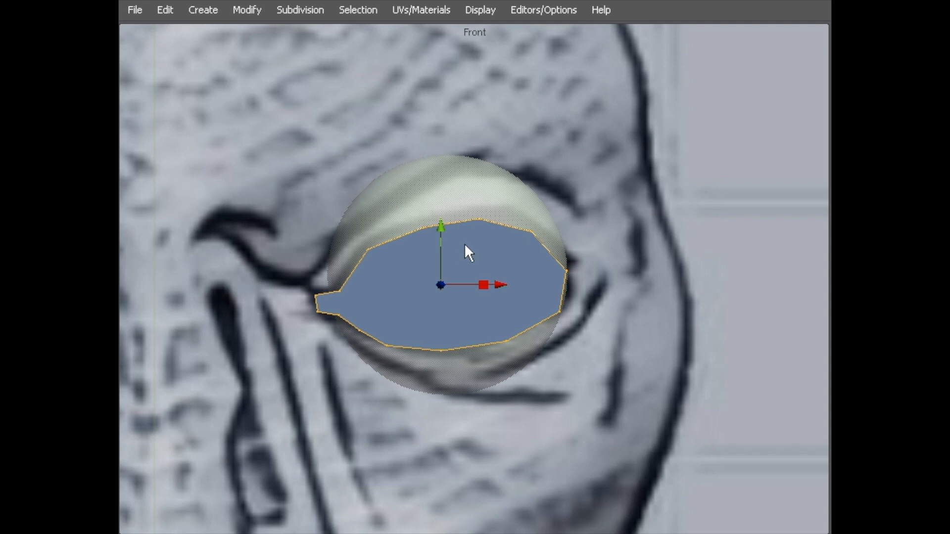
{"action": "mouse_move", "coordinate": [465, 237]}
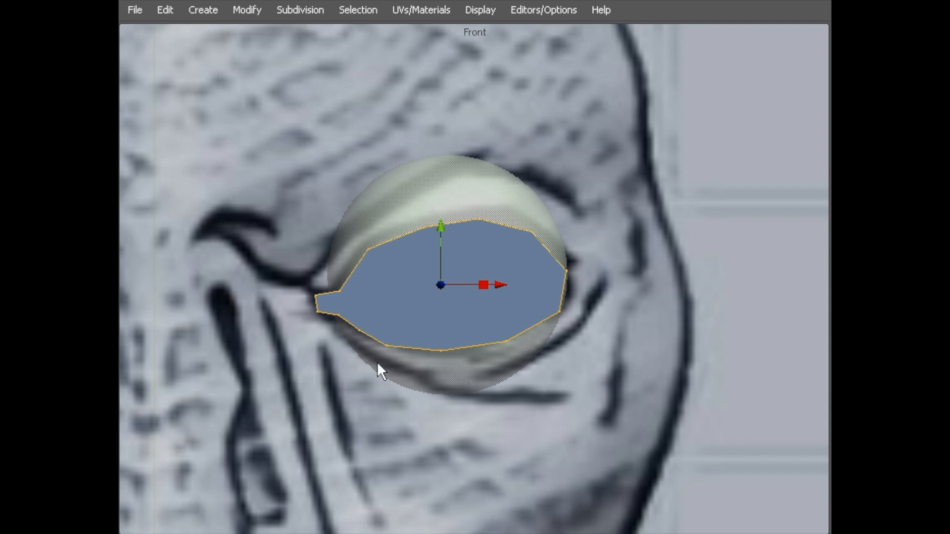
{"action": "mouse_move", "coordinate": [405, 351]}
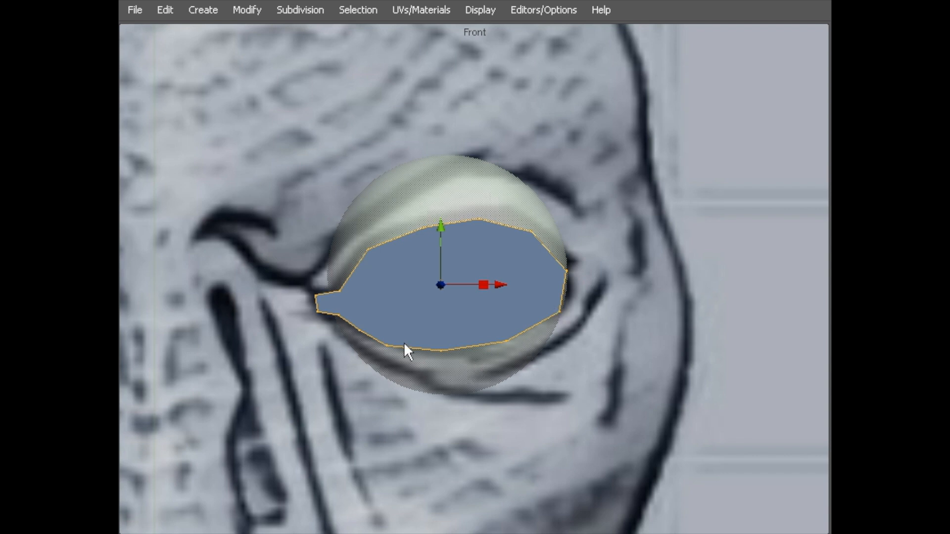
{"action": "mouse_move", "coordinate": [394, 327]}
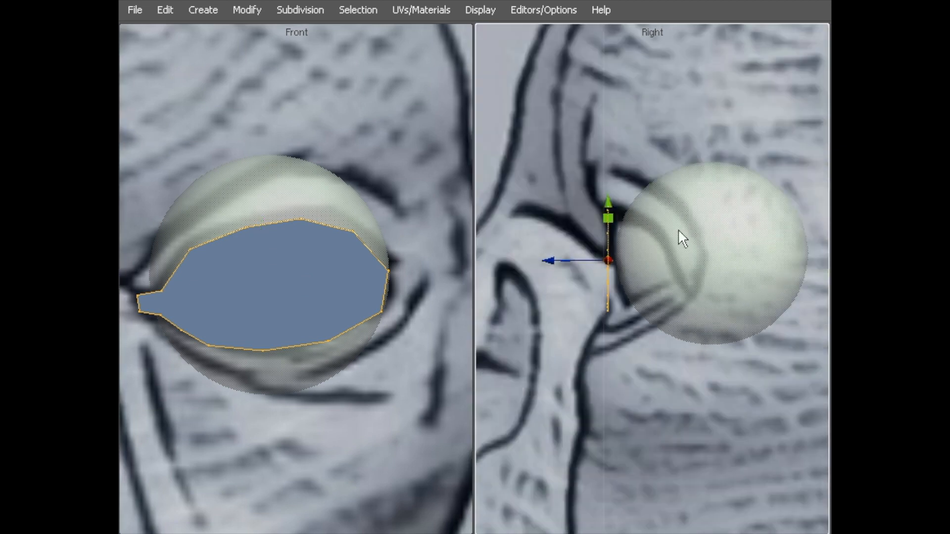
{"action": "mouse_move", "coordinate": [693, 268]}
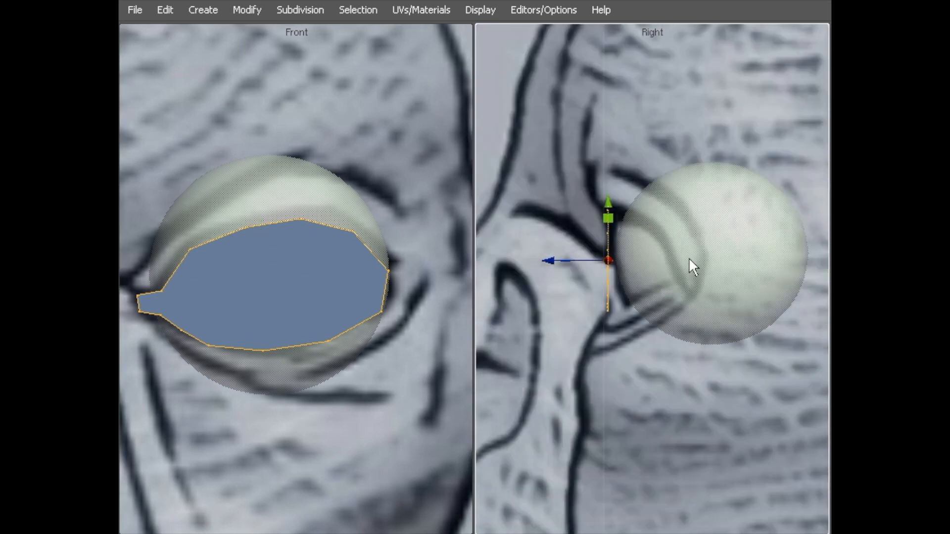
{"action": "mouse_move", "coordinate": [347, 306]}
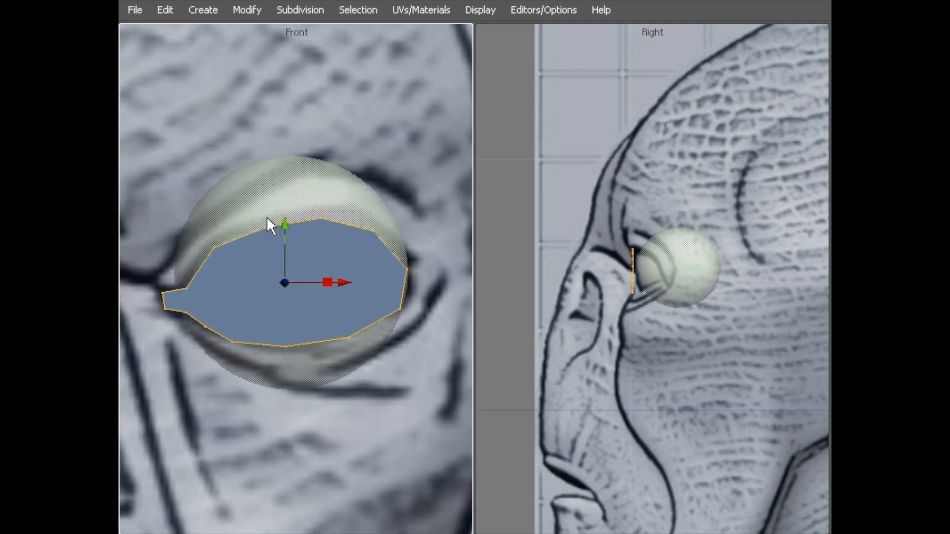
{"action": "mouse_move", "coordinate": [245, 188]}
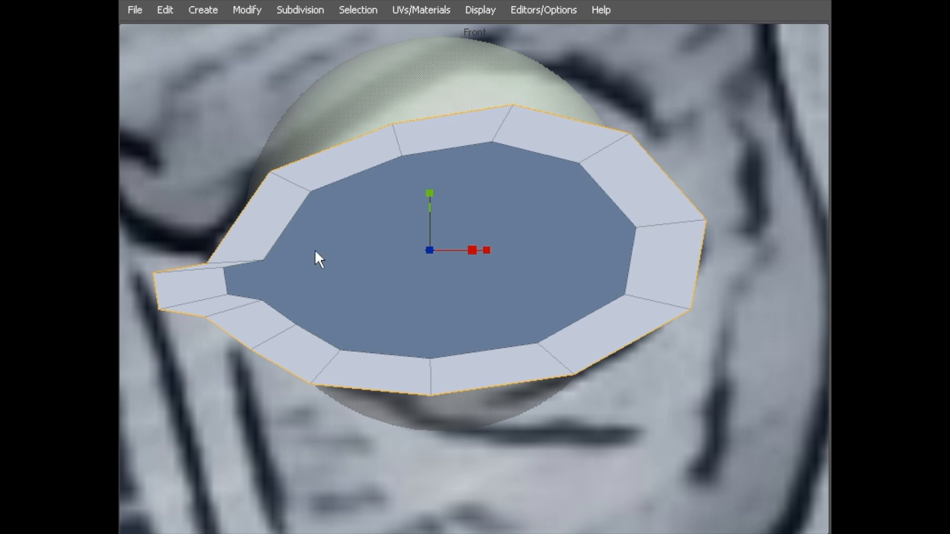
{"action": "mouse_move", "coordinate": [356, 253]}
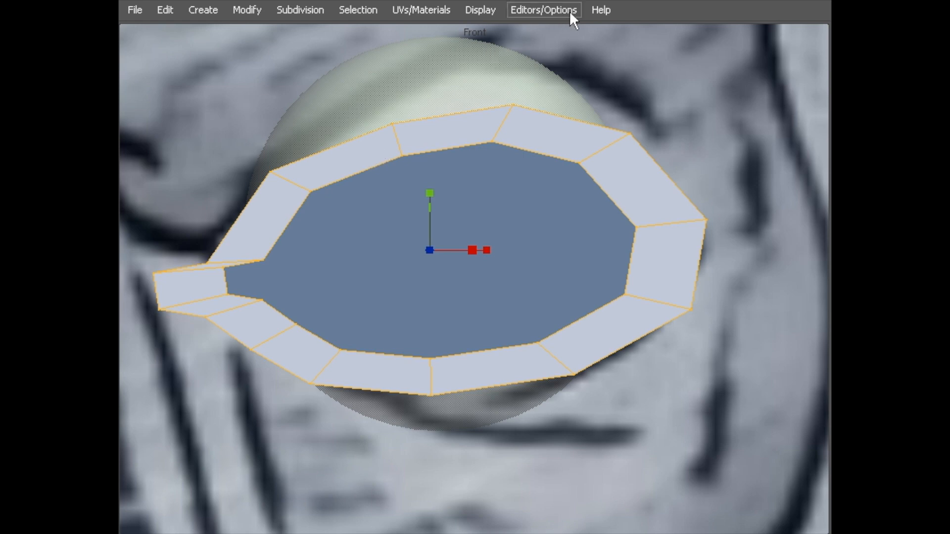
- Inspect the Default and SKIN materials in the Material Editor
{"action": "left_click", "coordinate": [542, 10]}
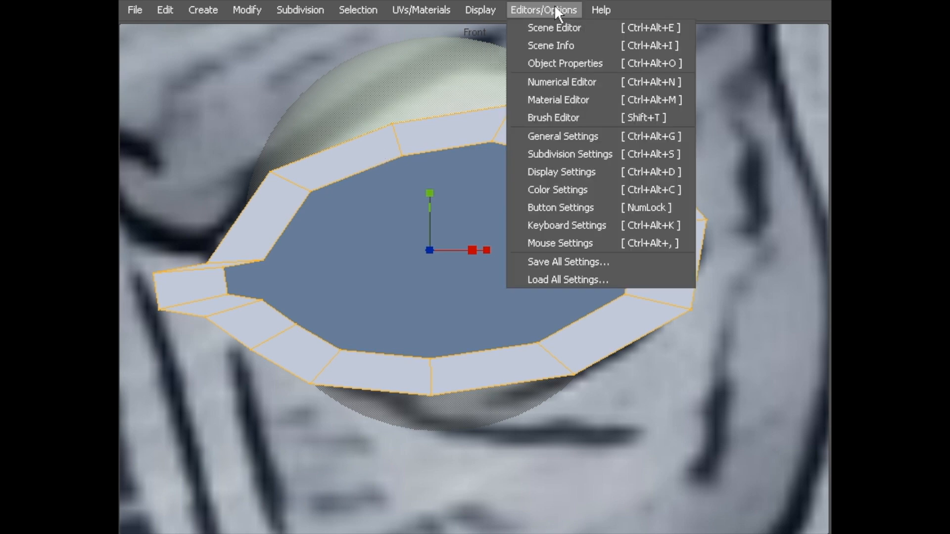
{"action": "mouse_move", "coordinate": [562, 136]}
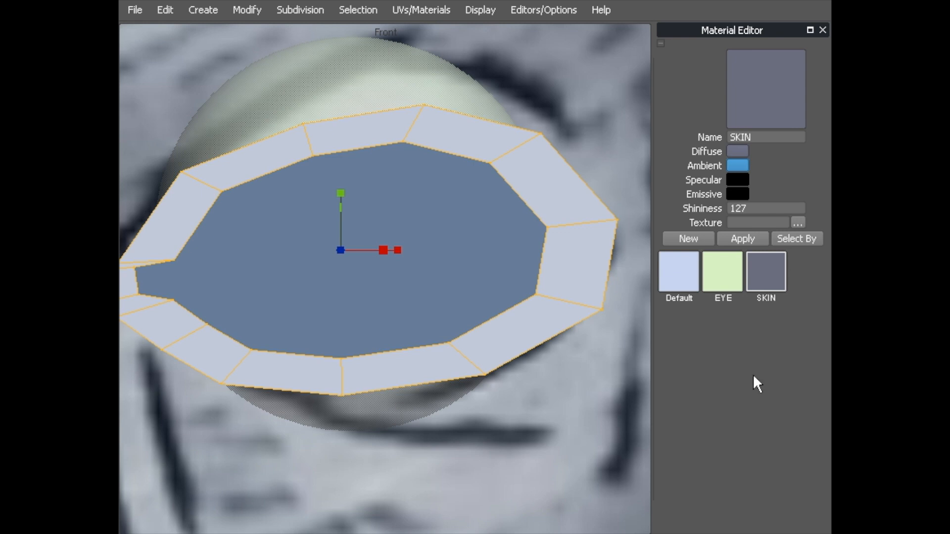
{"action": "left_click", "coordinate": [678, 271]}
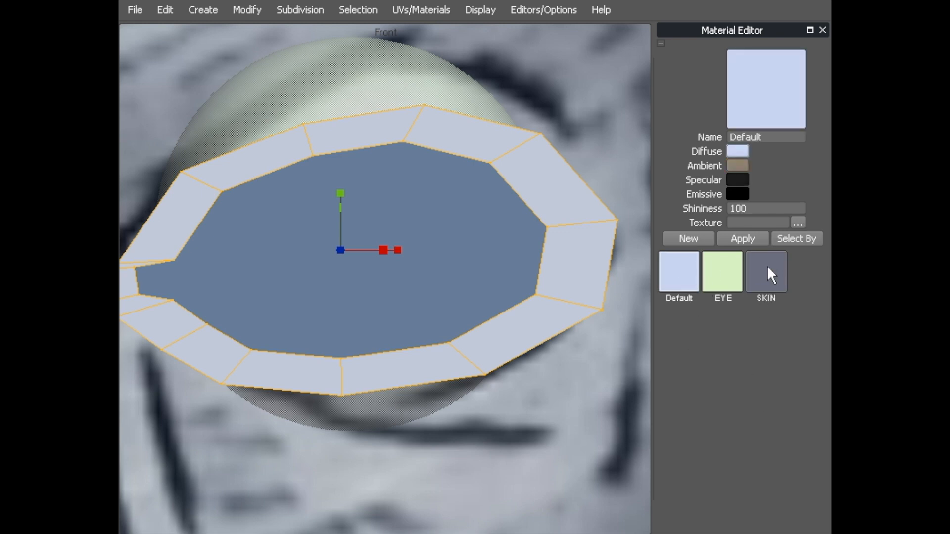
{"action": "mouse_move", "coordinate": [739, 166]}
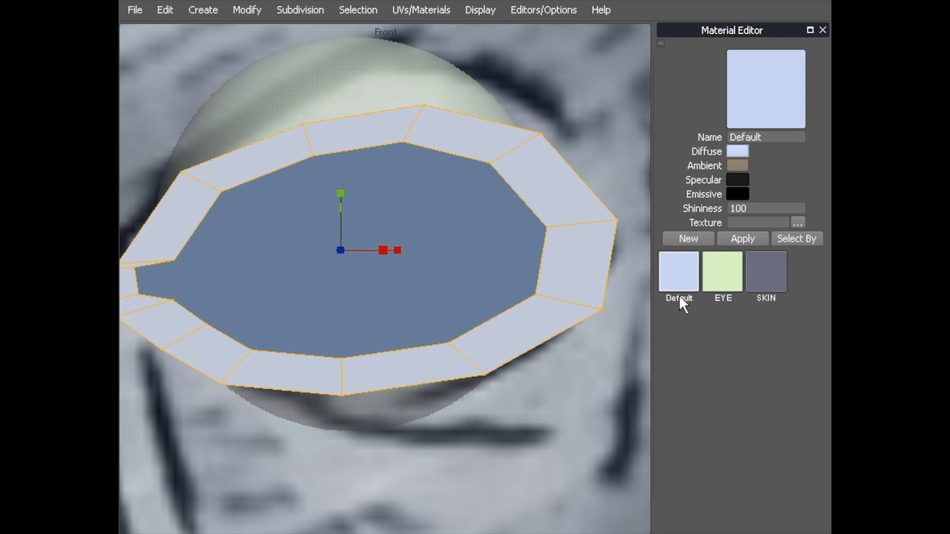
{"action": "mouse_move", "coordinate": [597, 166]}
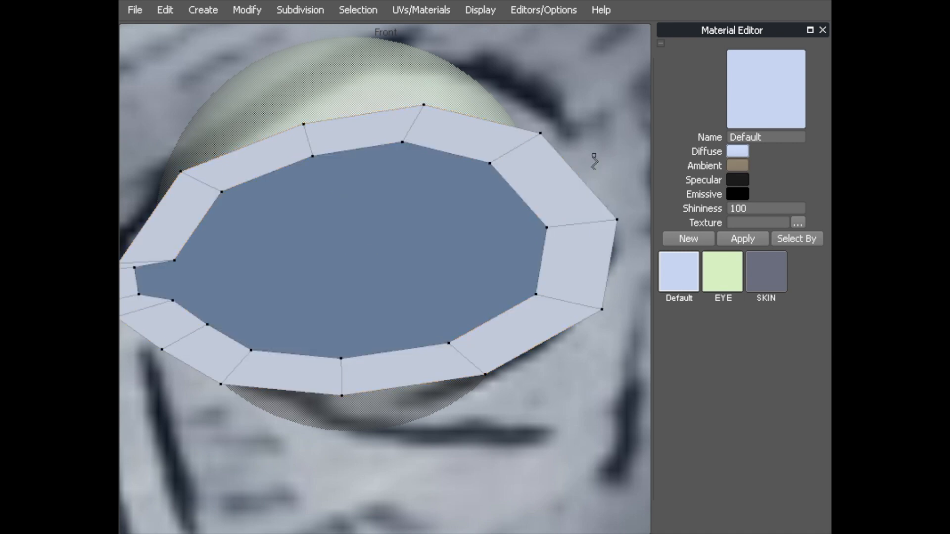
{"action": "mouse_move", "coordinate": [770, 127]}
{"action": "type", "text": "EYE"}
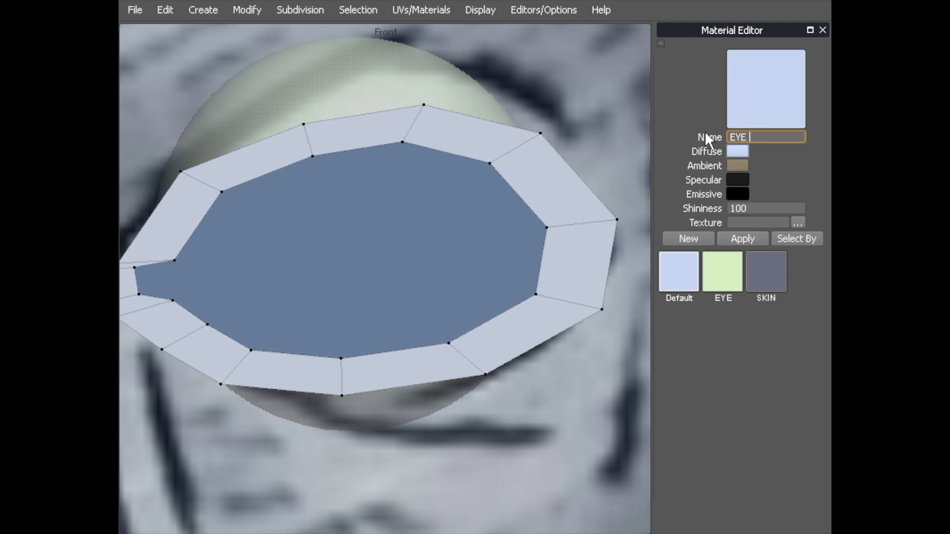
{"action": "type", "text": "SKIN"}
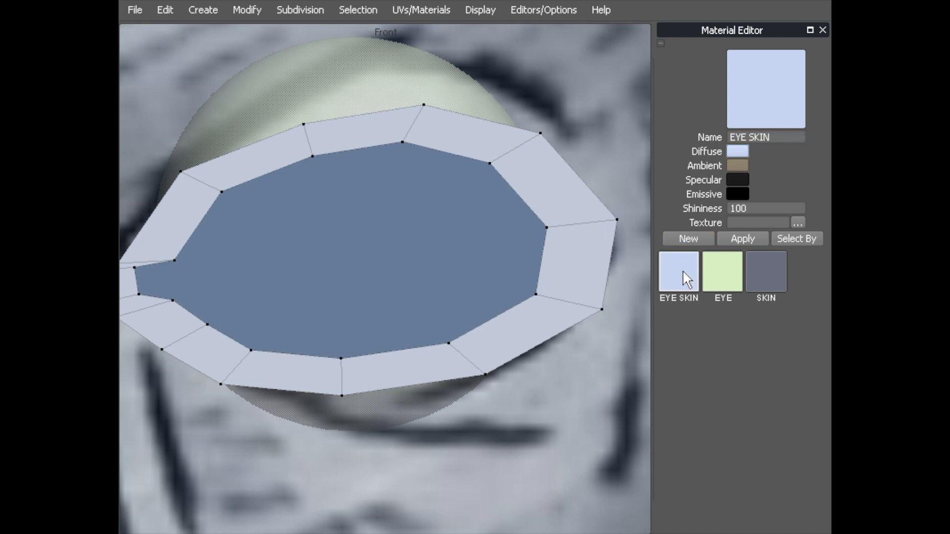
{"action": "left_click", "coordinate": [677, 271]}
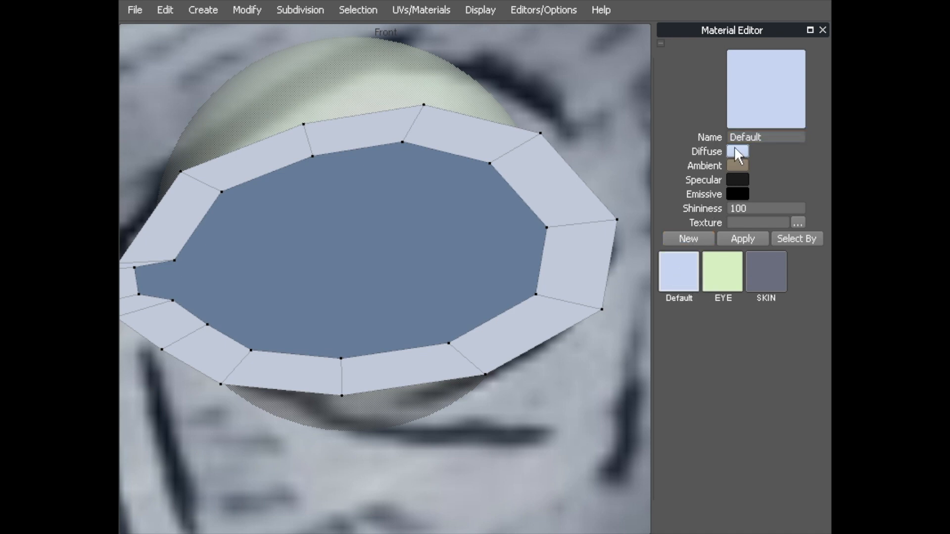
- Give the Default material a dark grey diffuse colour and rename it 'EYE SKIN'
{"action": "left_click", "coordinate": [736, 152]}
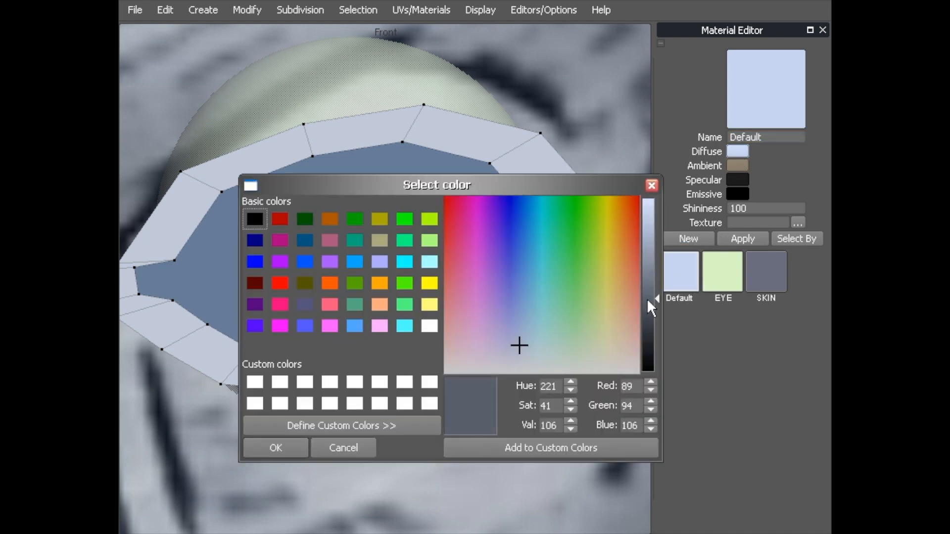
{"action": "left_click", "coordinate": [342, 447]}
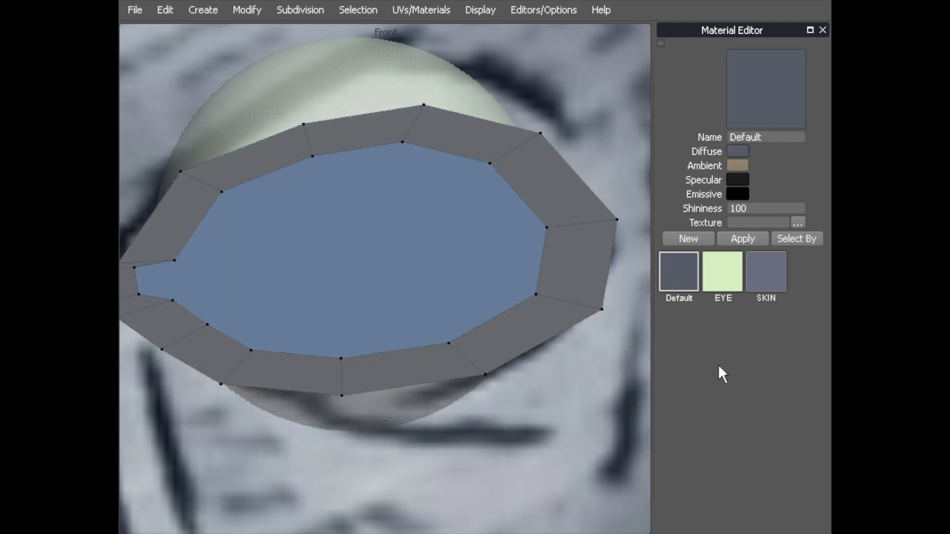
{"action": "left_click", "coordinate": [489, 163]}
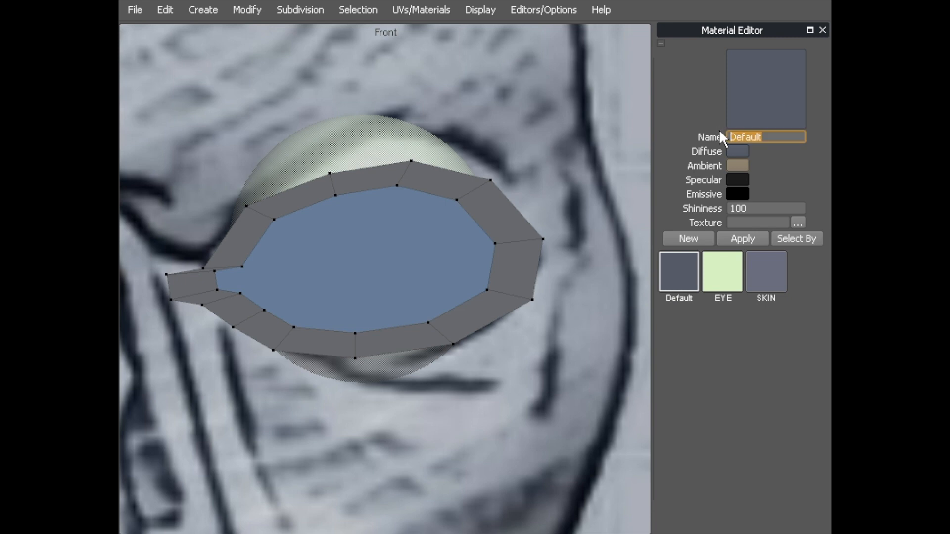
{"action": "type", "text": "EYE SKIN"}
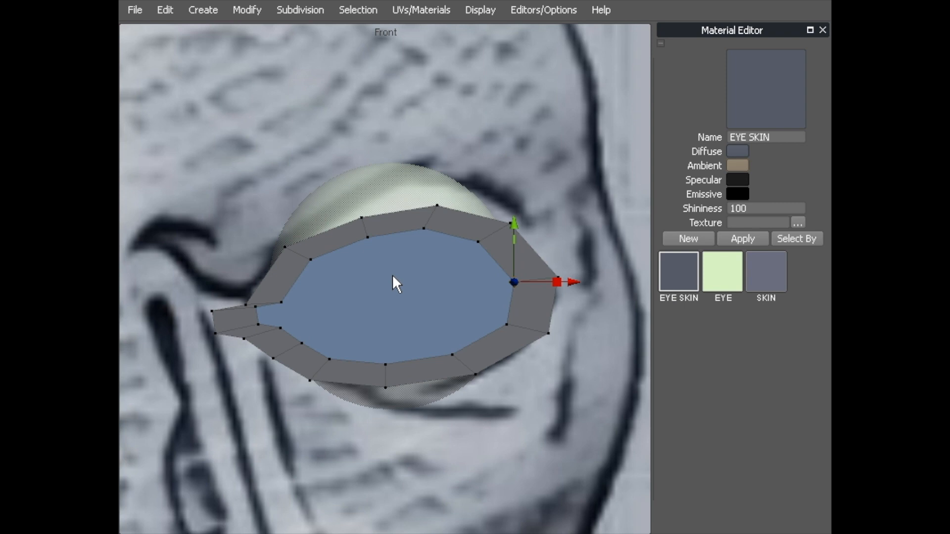
{"action": "mouse_move", "coordinate": [440, 213]}
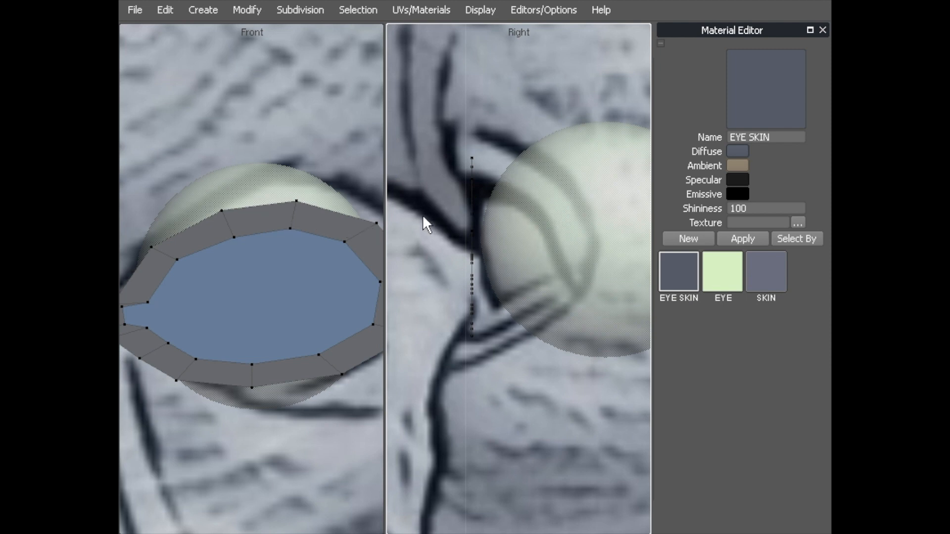
{"action": "mouse_move", "coordinate": [524, 221]}
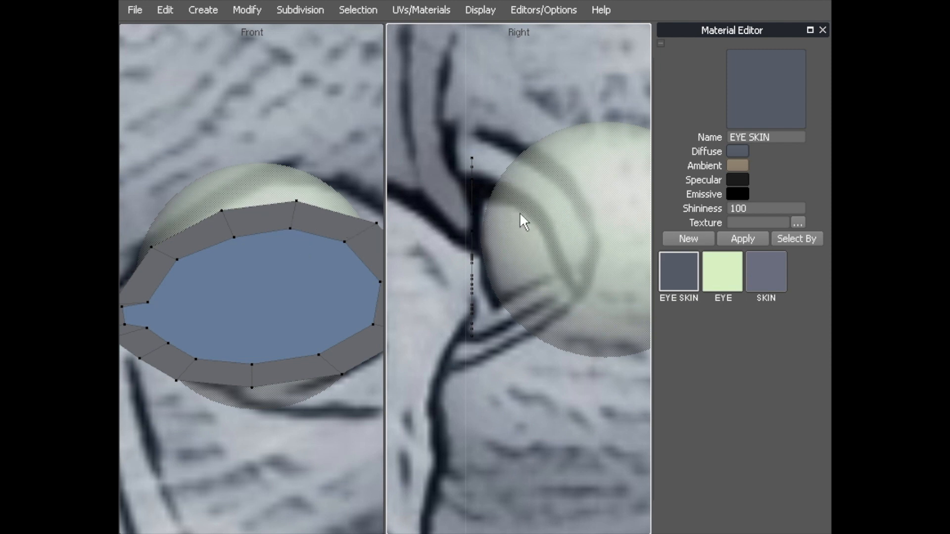
- Pull the eyelid ring's outer corner vertices back along Z so the rim wraps the eyeball
{"action": "left_click", "coordinate": [822, 30]}
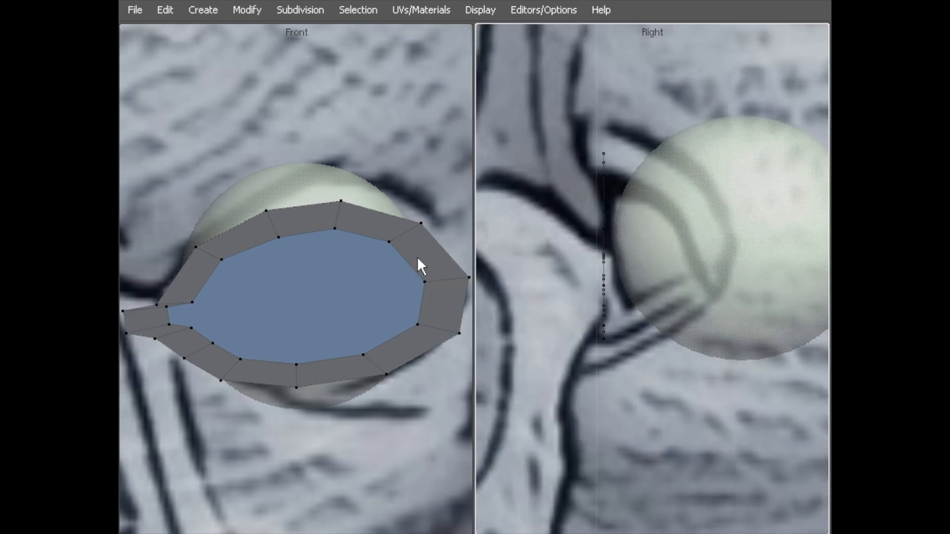
{"action": "mouse_move", "coordinate": [431, 327]}
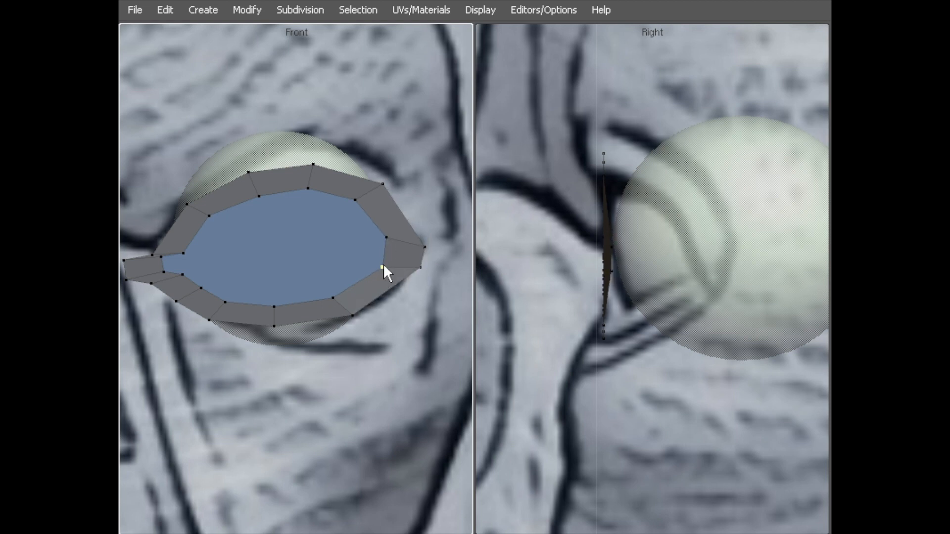
{"action": "left_click", "coordinate": [403, 253]}
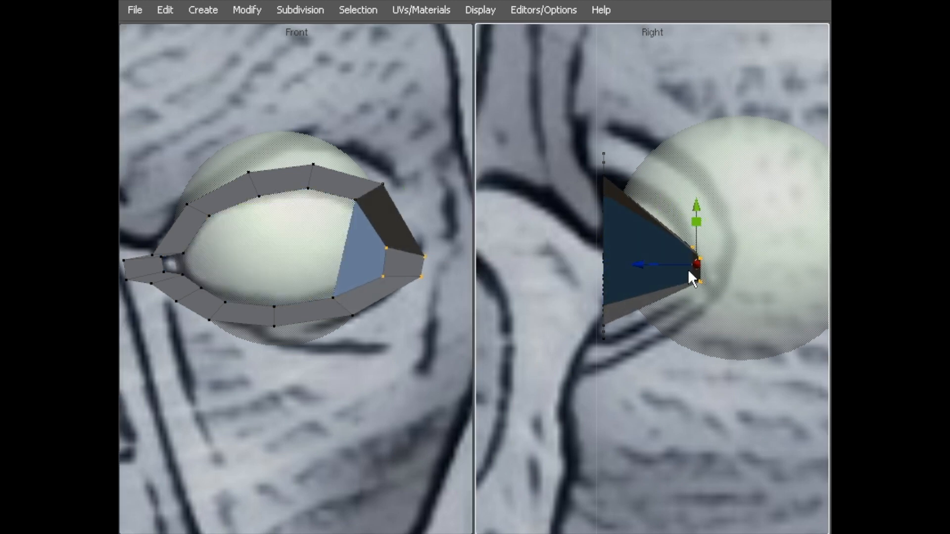
{"action": "left_click", "coordinate": [369, 193]}
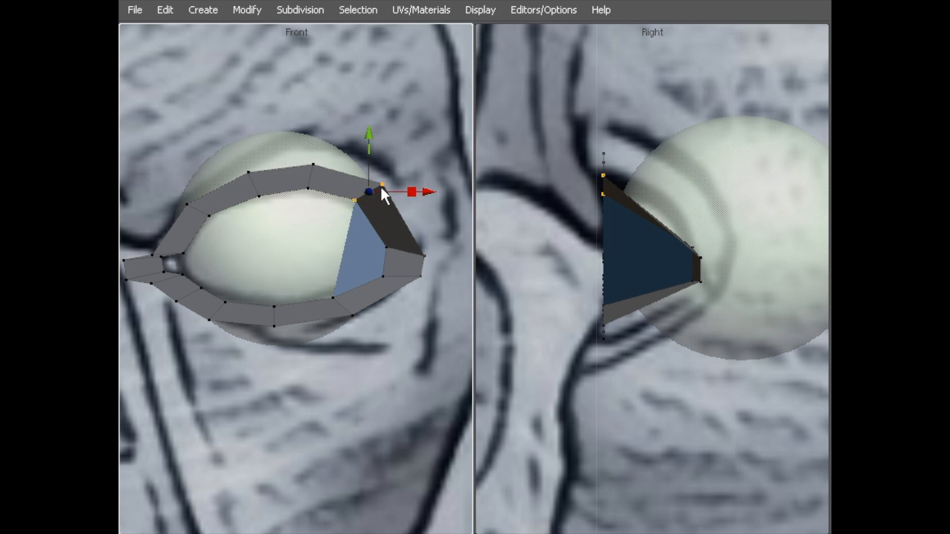
{"action": "left_click_drag", "start_coordinate": [368, 193], "coordinate": [368, 248]}
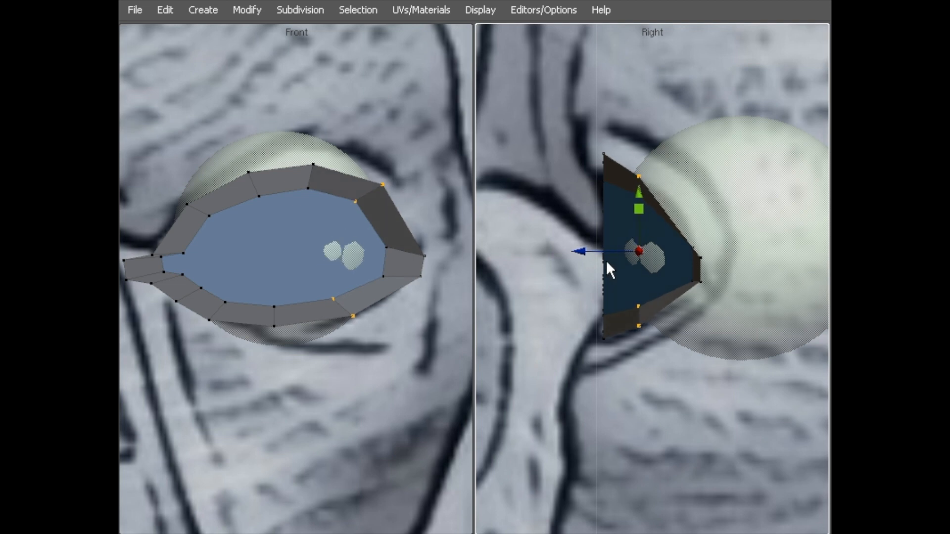
{"action": "mouse_move", "coordinate": [310, 422]}
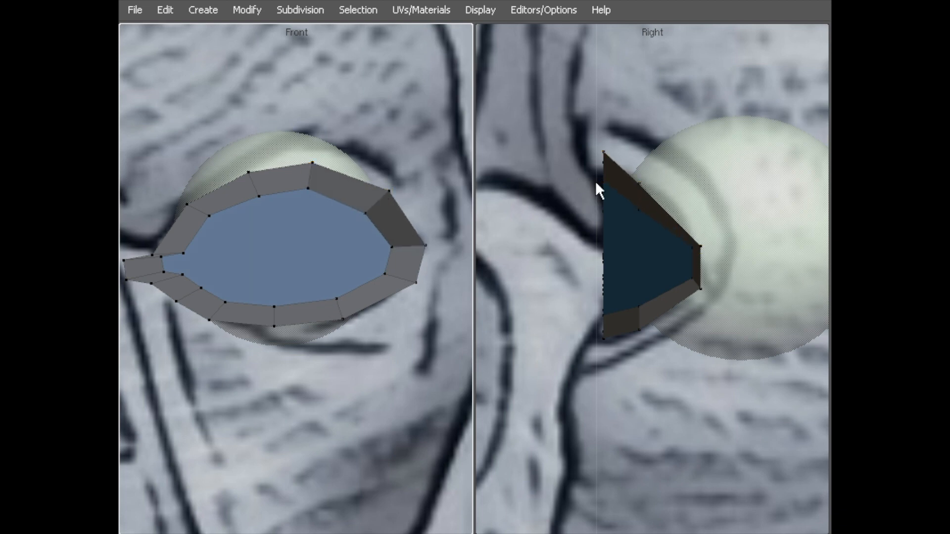
{"action": "left_click", "coordinate": [309, 176]}
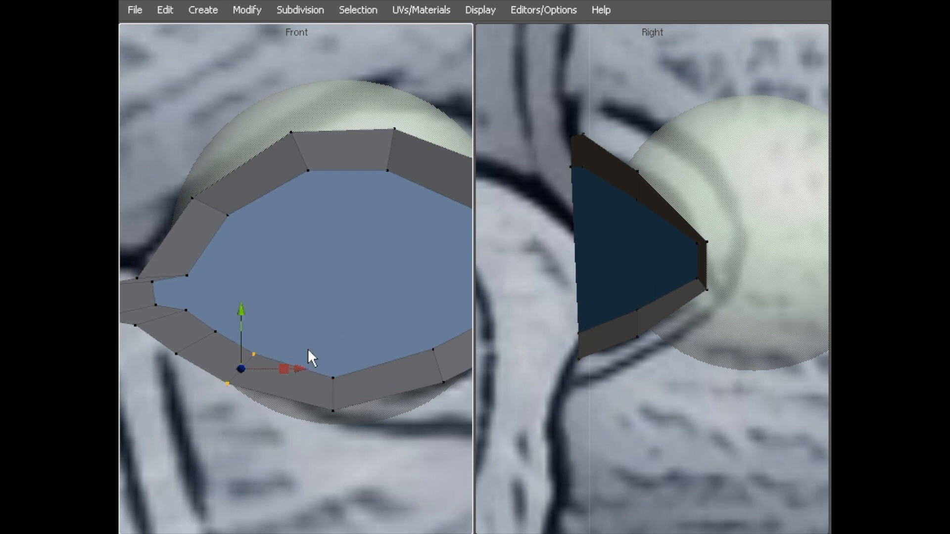
{"action": "mouse_move", "coordinate": [358, 287]}
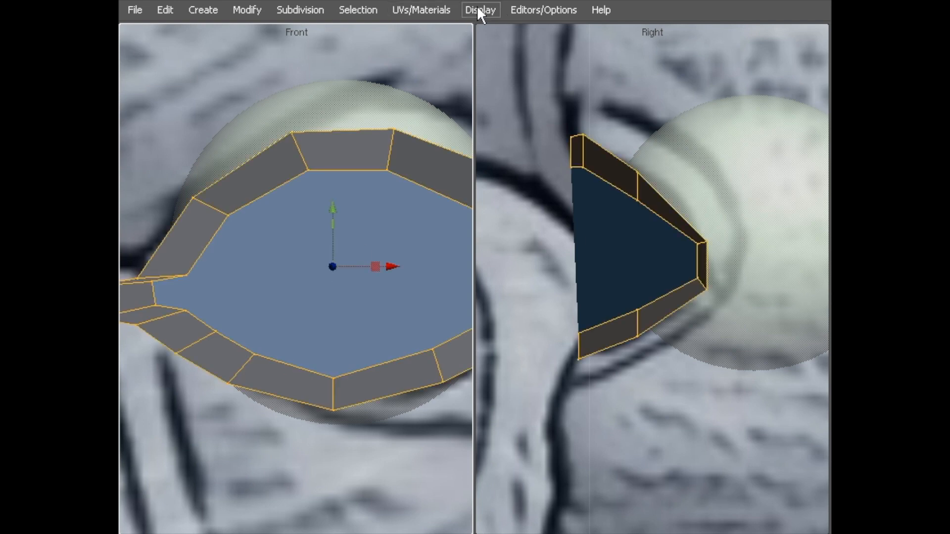
- Enable X-ray display and select the inner corner vertices to reshape
{"action": "left_click", "coordinate": [480, 9]}
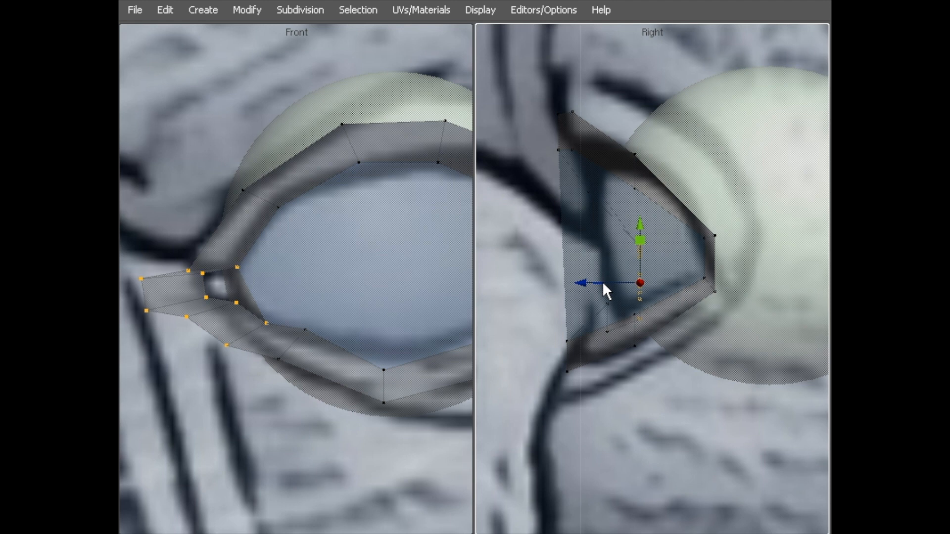
{"action": "left_click", "coordinate": [234, 307]}
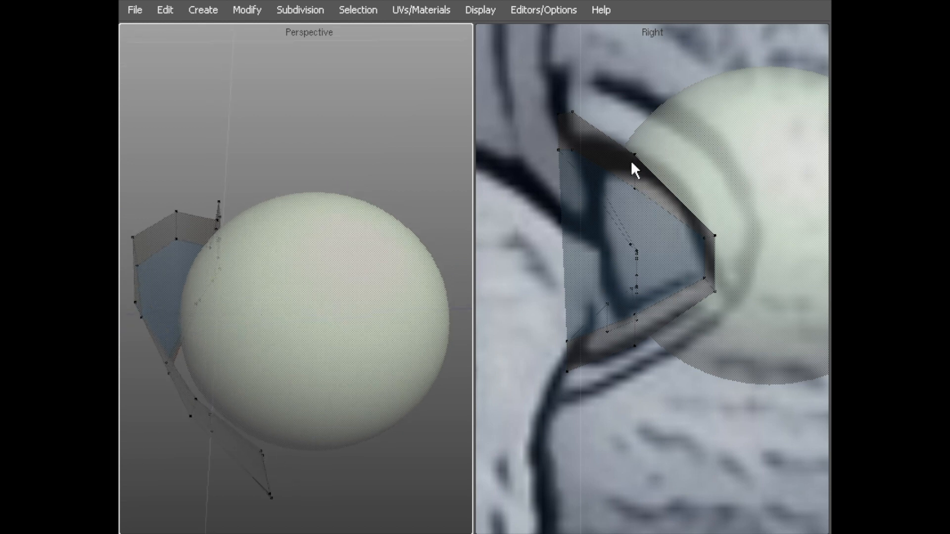
{"action": "mouse_move", "coordinate": [697, 160]}
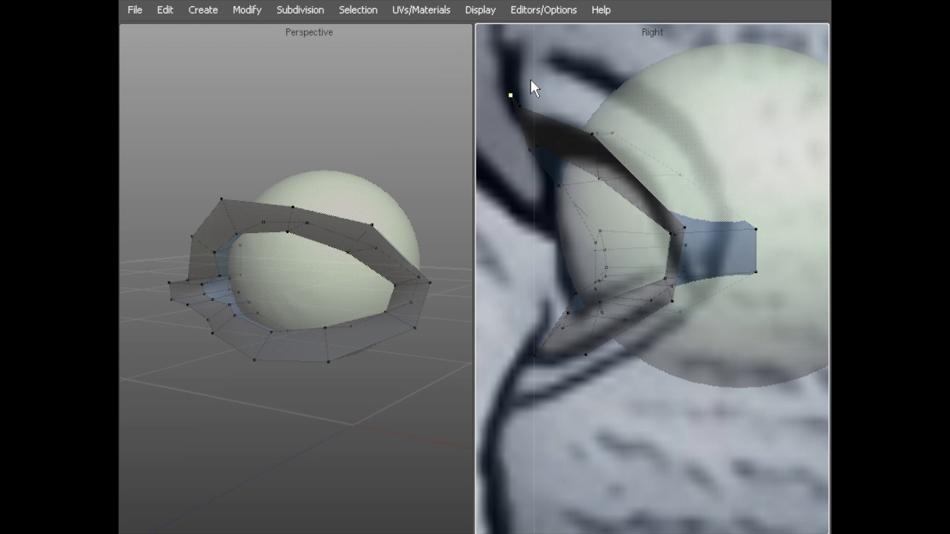
{"action": "mouse_move", "coordinate": [610, 145]}
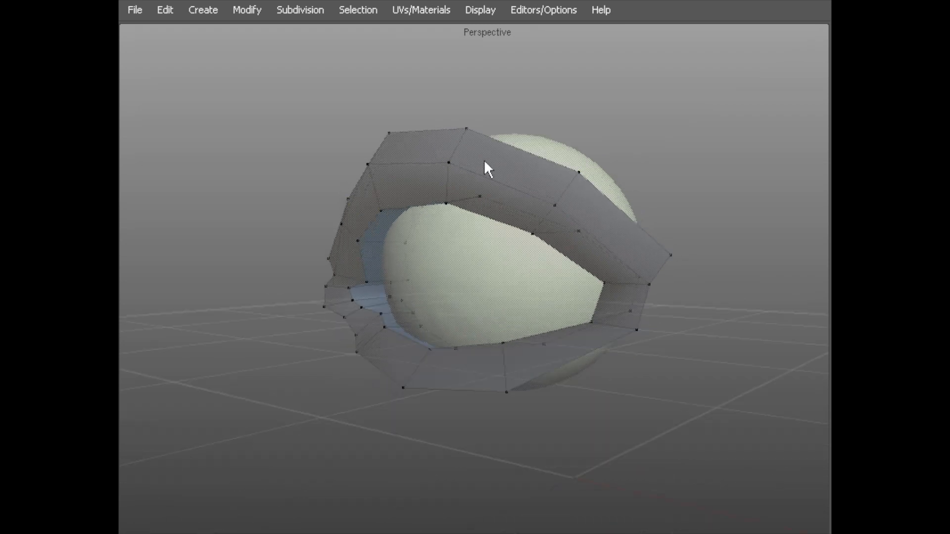
{"action": "mouse_move", "coordinate": [519, 193]}
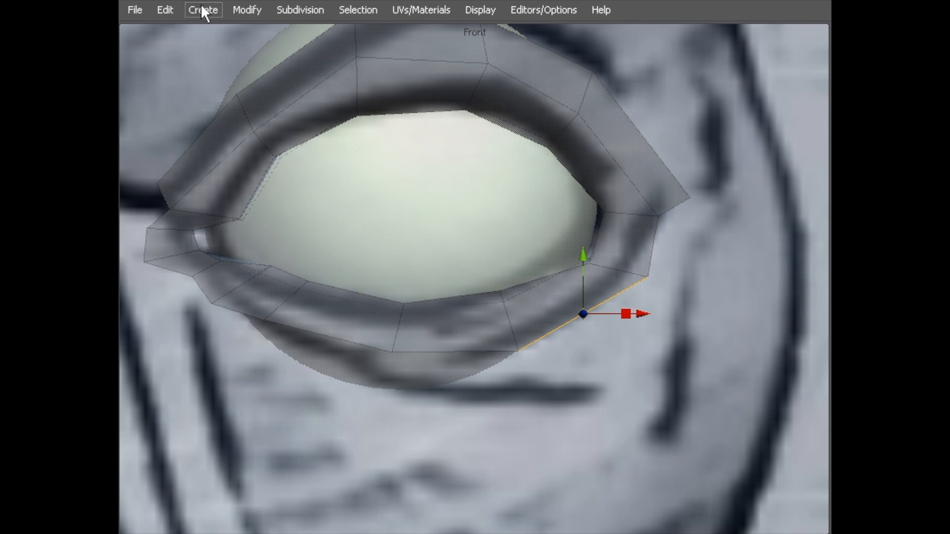
- Start the Surface Tool to draw a new quad at the ring's outer corner
{"action": "left_click", "coordinate": [201, 10]}
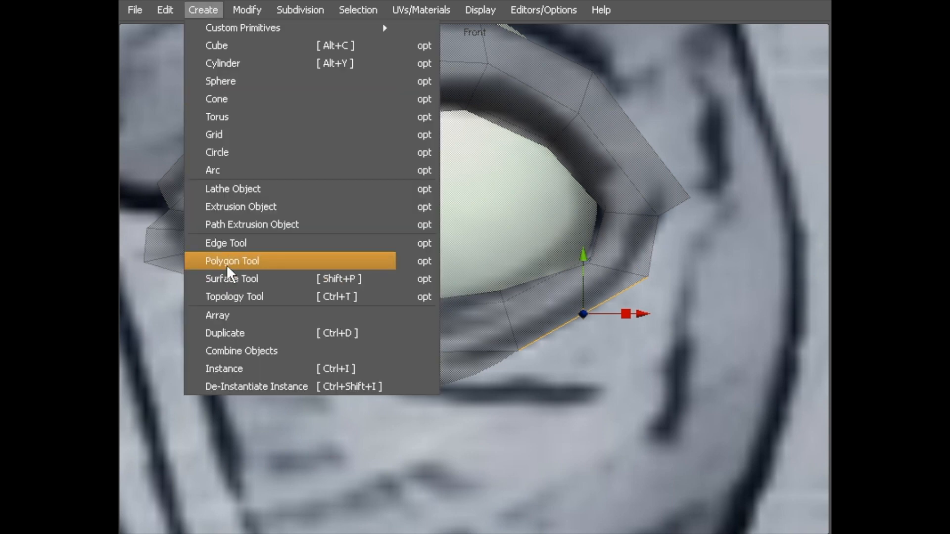
{"action": "mouse_move", "coordinate": [231, 279]}
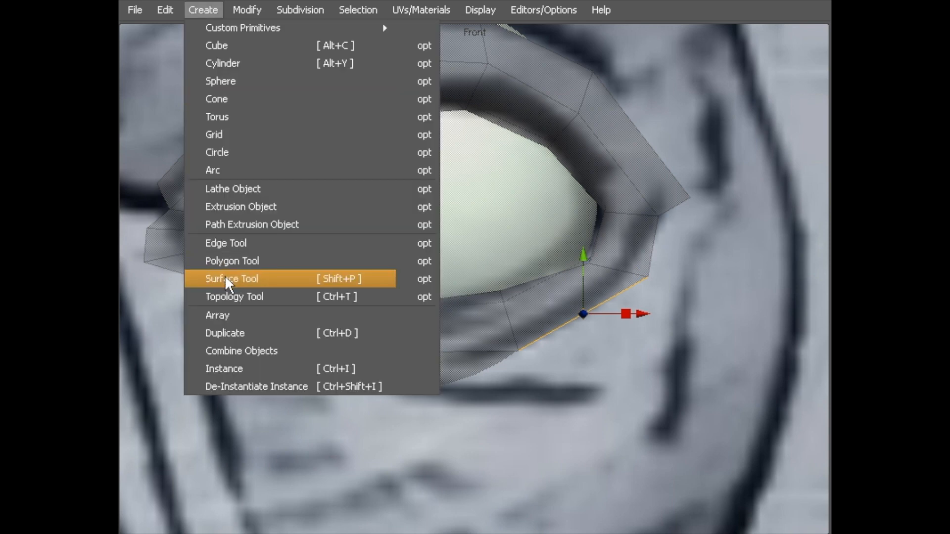
{"action": "left_click", "coordinate": [231, 279]}
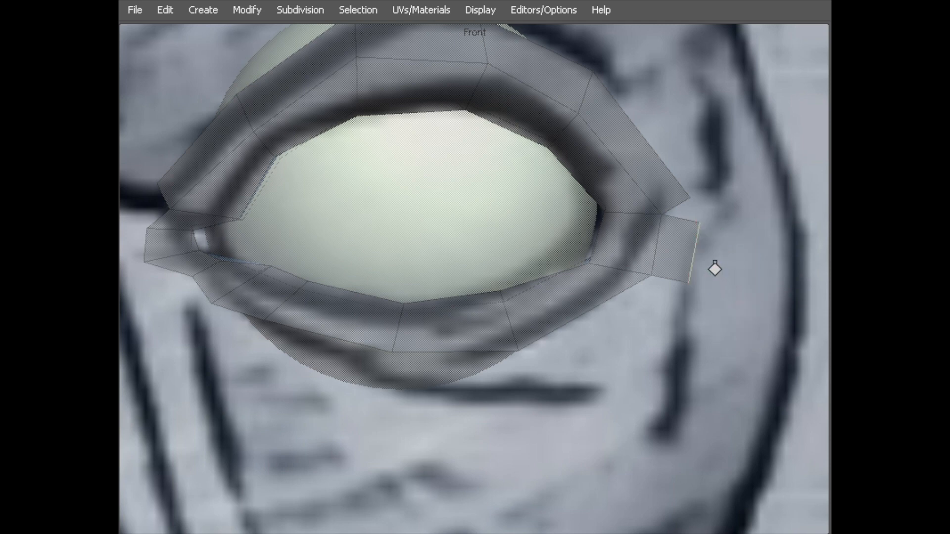
{"action": "mouse_move", "coordinate": [722, 285]}
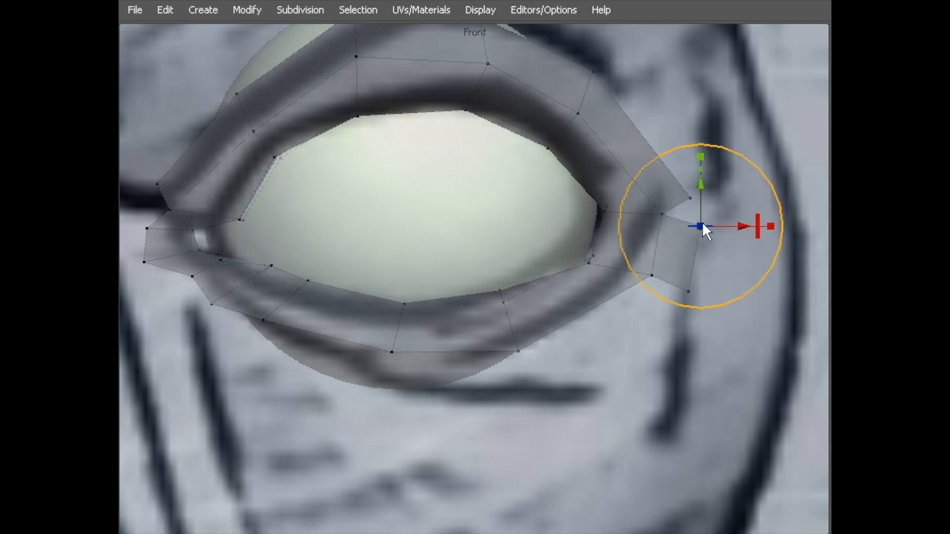
- Switch to Local Move for the new corner face's points
{"action": "right_click", "coordinate": [703, 227]}
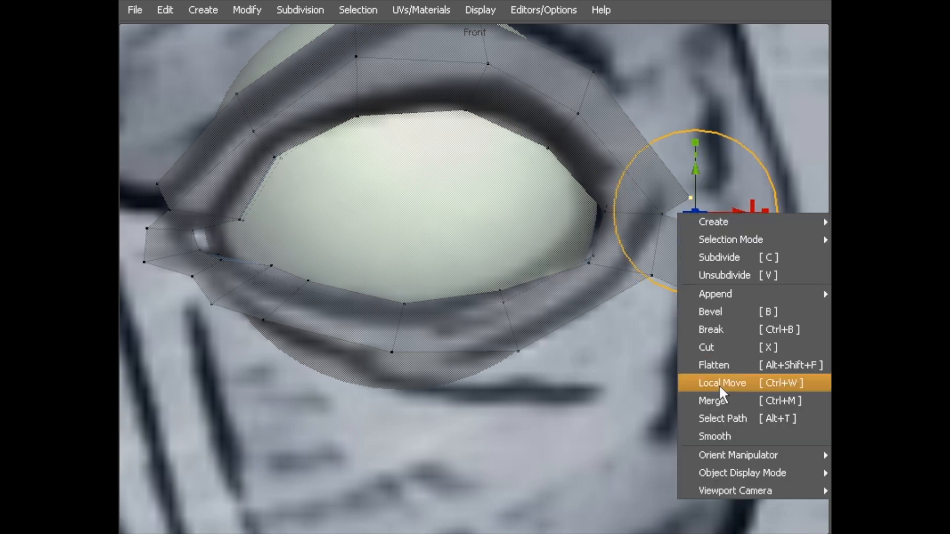
{"action": "left_click", "coordinate": [721, 383]}
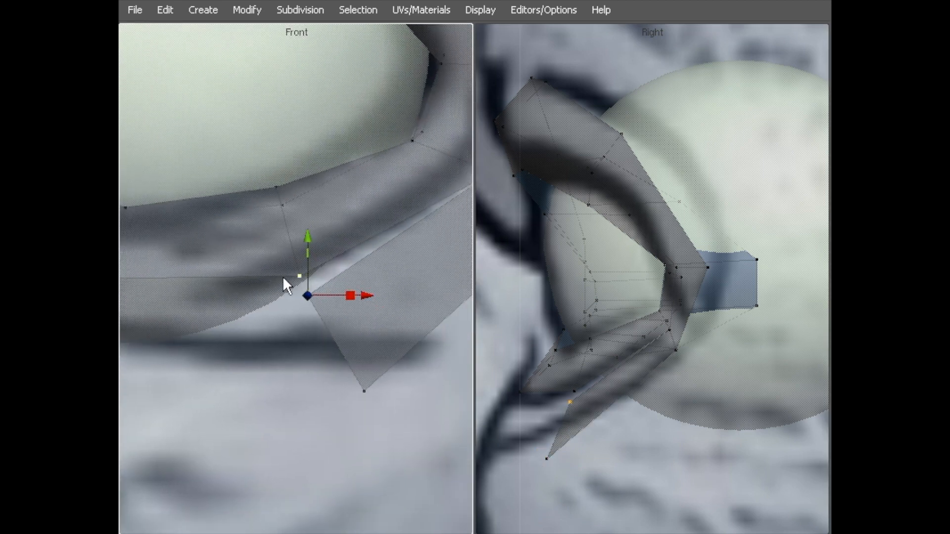
- Extrude the lower rim and grab a bottom vertex to shape toward the cheek
{"action": "right_click", "coordinate": [305, 297]}
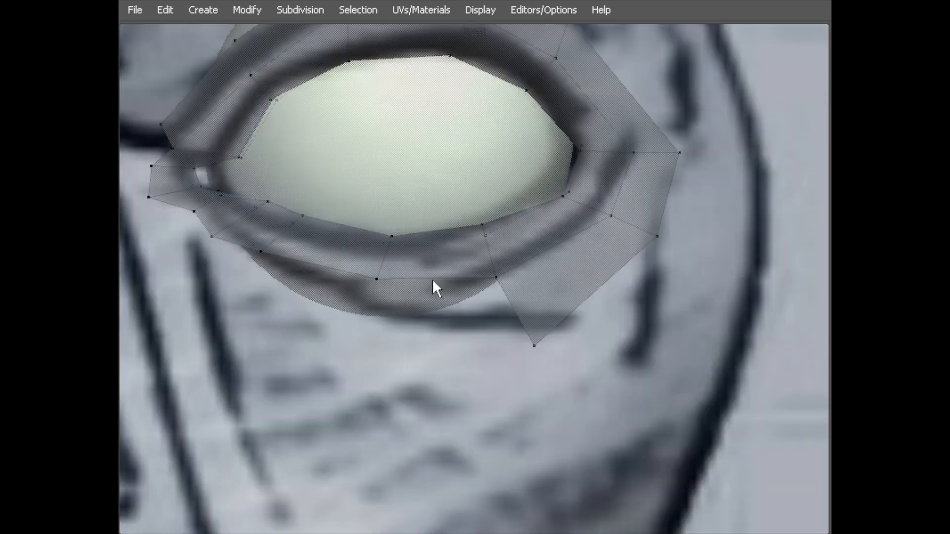
{"action": "left_click", "coordinate": [433, 279]}
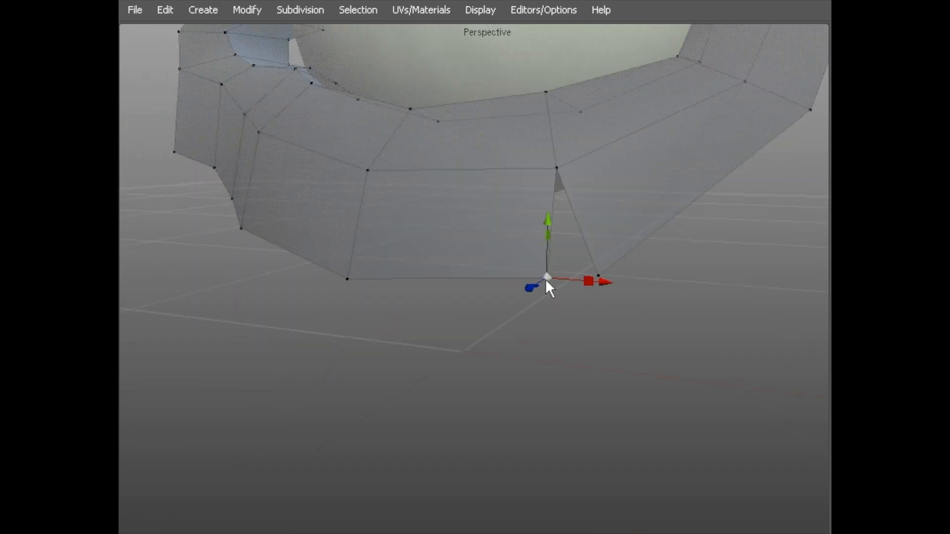
{"action": "right_click", "coordinate": [542, 279]}
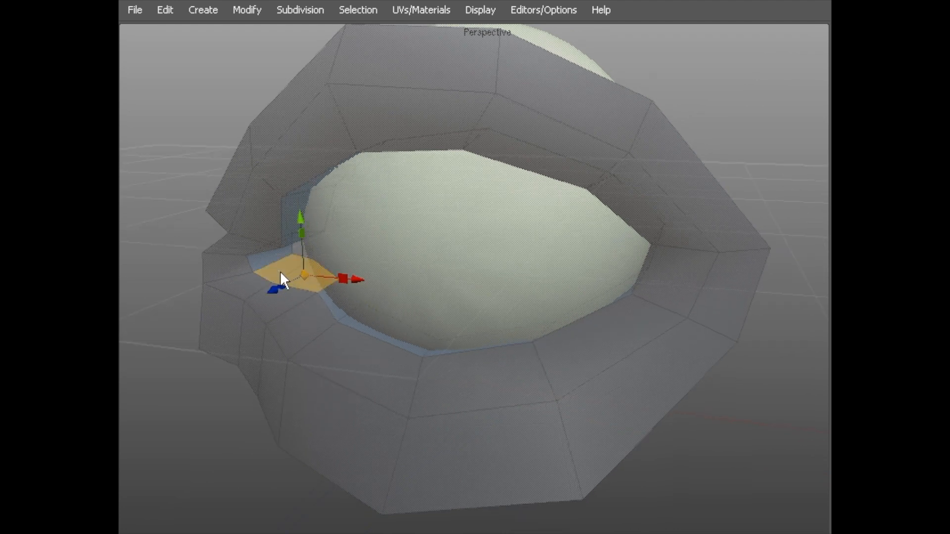
- Position the inner-corner face to close the ring, then clear the selection
{"action": "left_click", "coordinate": [376, 334]}
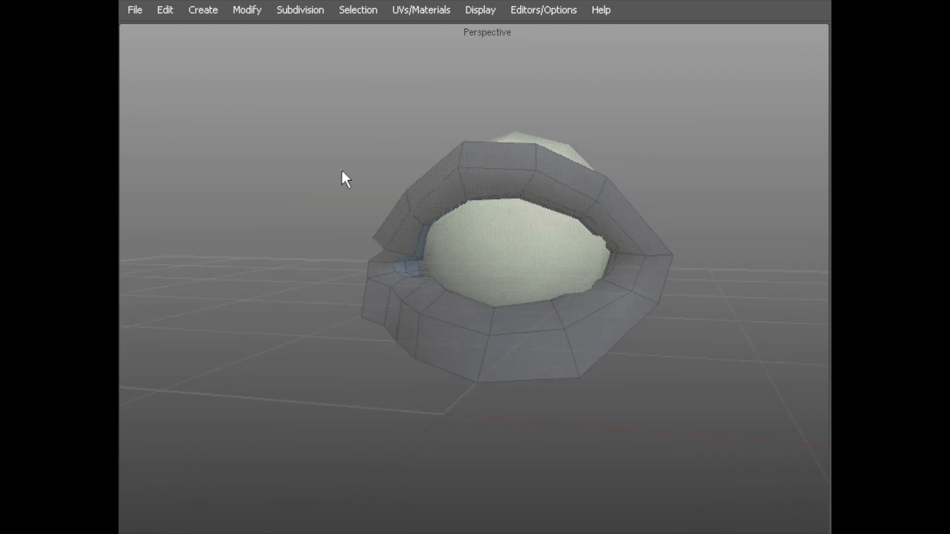
{"action": "left_click", "coordinate": [509, 242]}
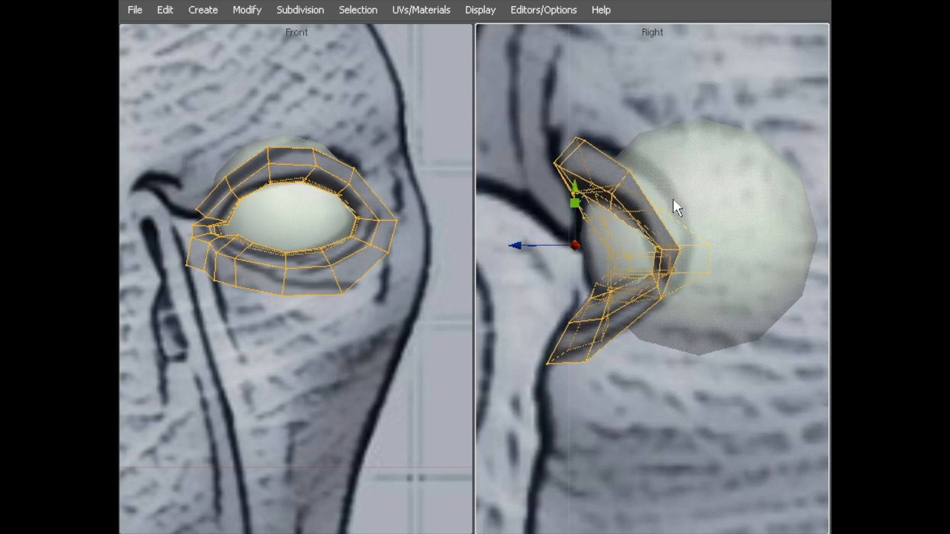
{"action": "mouse_move", "coordinate": [654, 235]}
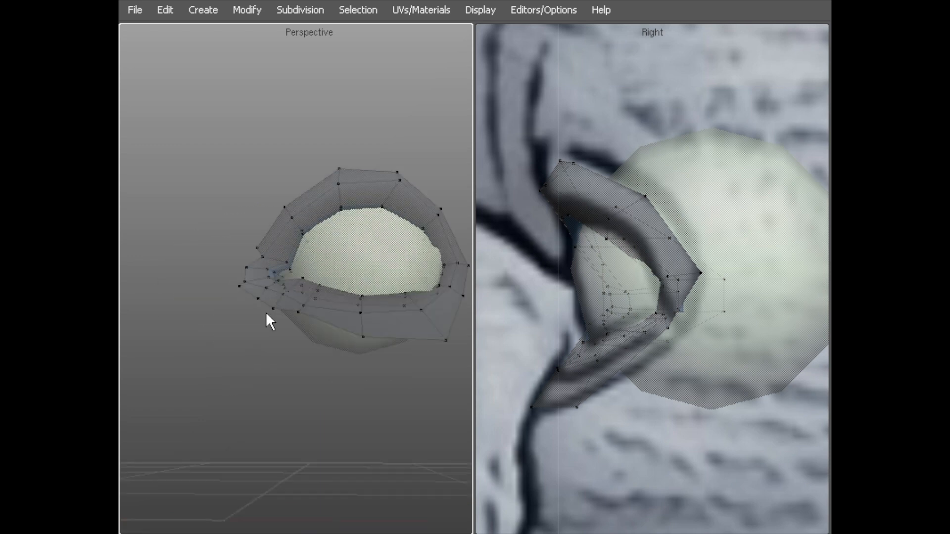
- Deselect everything before reshaping the ring's side profile against the eyeball
{"action": "left_click", "coordinate": [339, 273]}
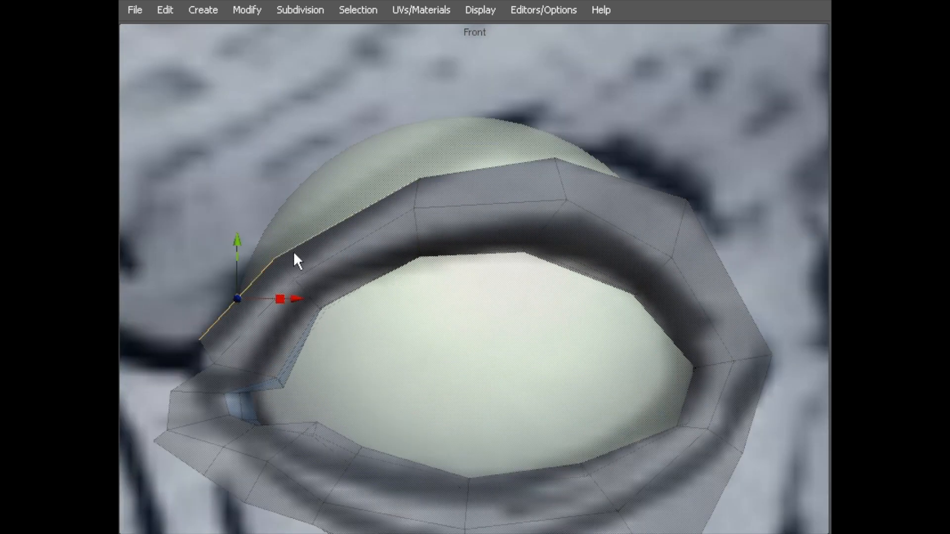
- Select the upper eyelid border edge near the corner to move it outward
{"action": "left_click", "coordinate": [705, 233]}
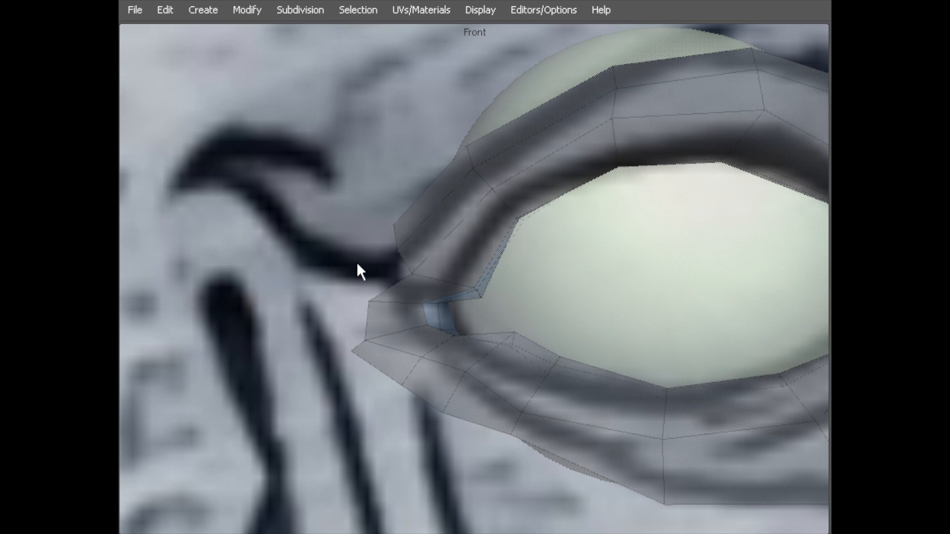
- Select the eye-corner vertices and reposition them toward the brow ridge line
{"action": "left_click", "coordinate": [391, 287]}
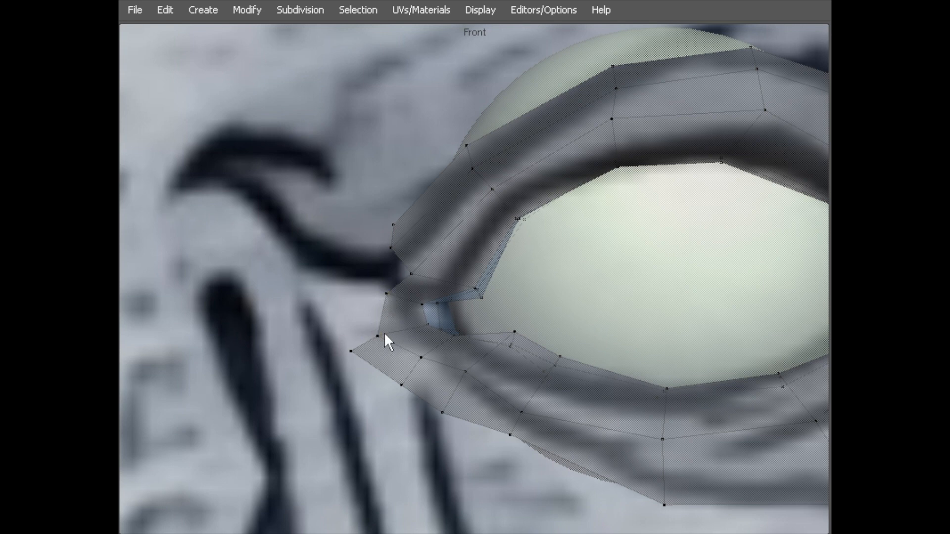
{"action": "left_click", "coordinate": [387, 339]}
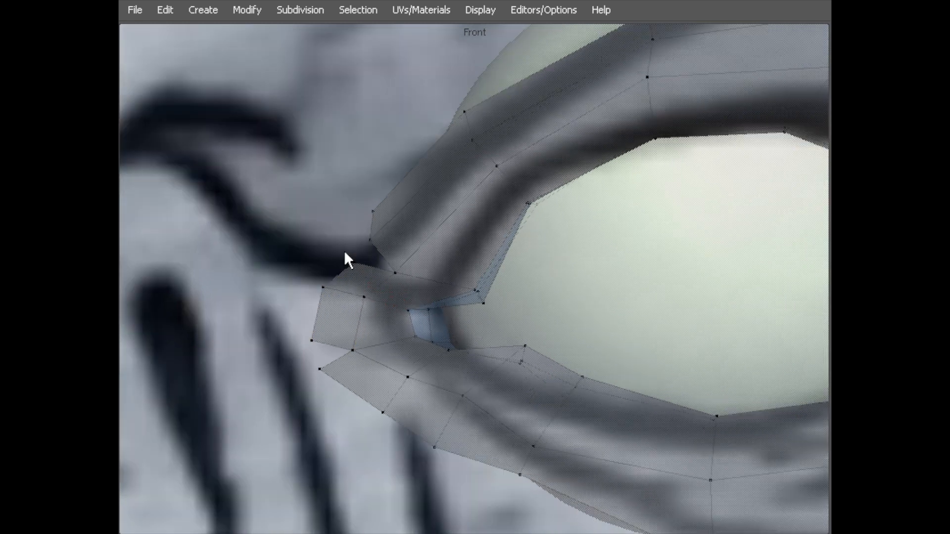
{"action": "right_click", "coordinate": [373, 237]}
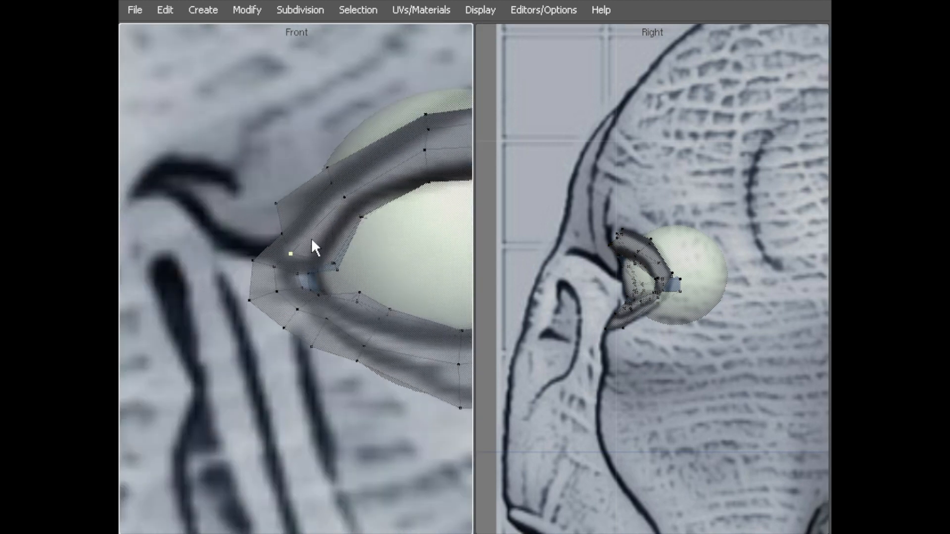
{"action": "left_click", "coordinate": [293, 255]}
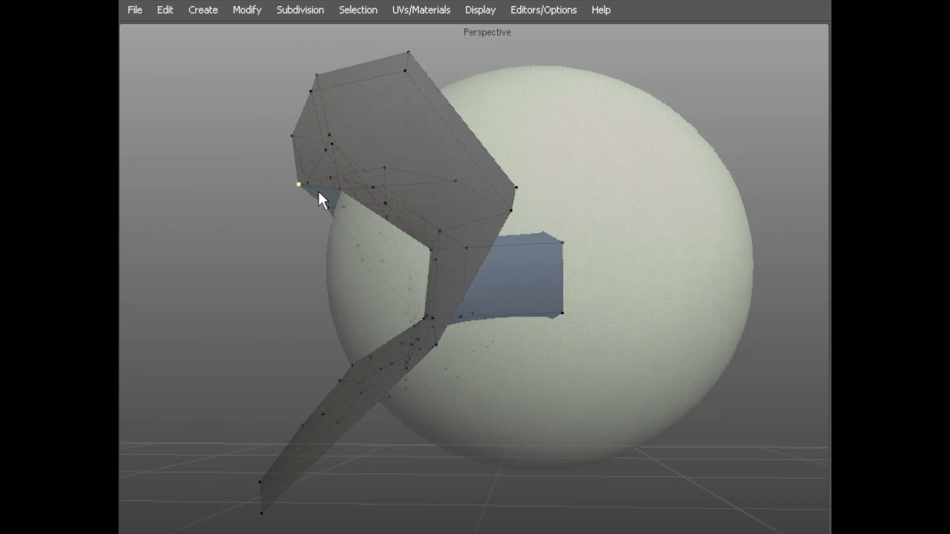
- Move the ring's upper inner vertex so the corner curves evenly around the eyeball
{"action": "right_click", "coordinate": [320, 203]}
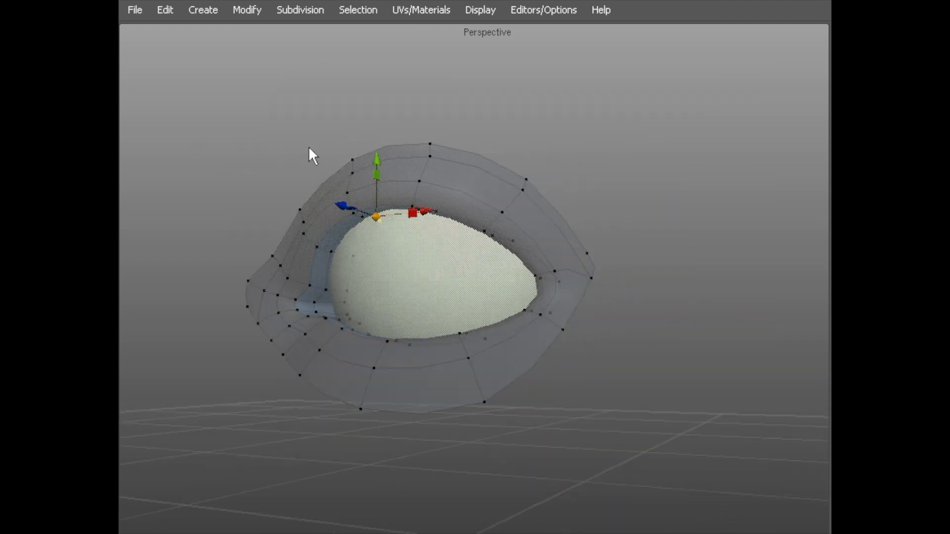
{"action": "left_click_drag", "start_coordinate": [311, 155], "coordinate": [391, 150]}
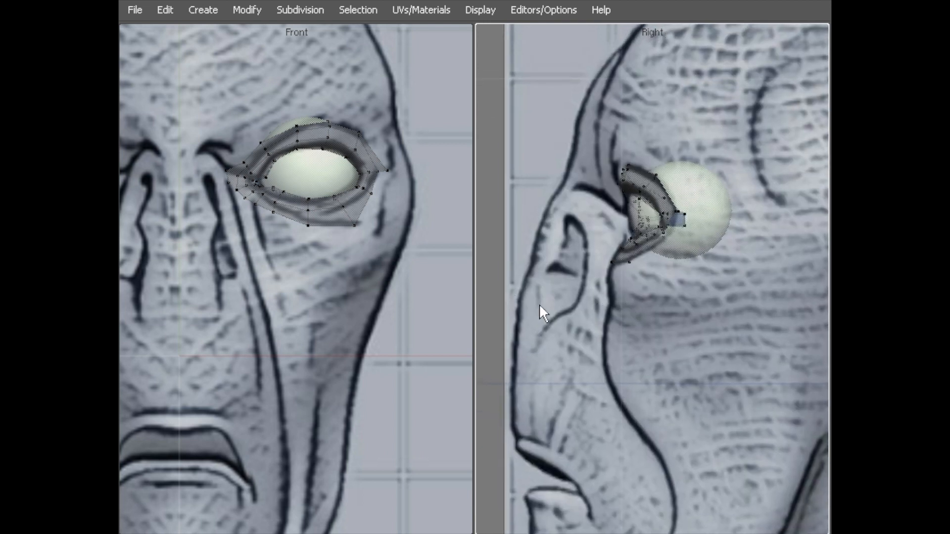
{"action": "mouse_move", "coordinate": [404, 341]}
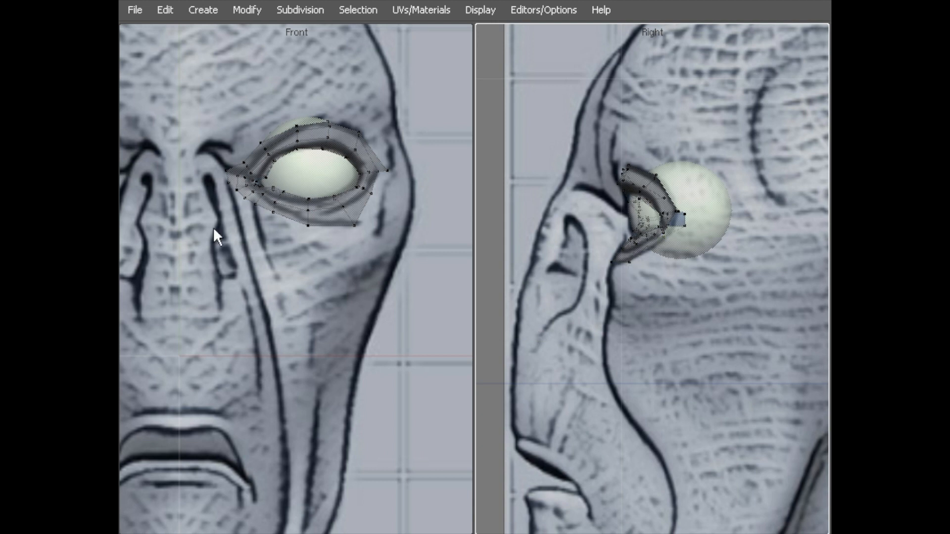
{"action": "mouse_move", "coordinate": [394, 205]}
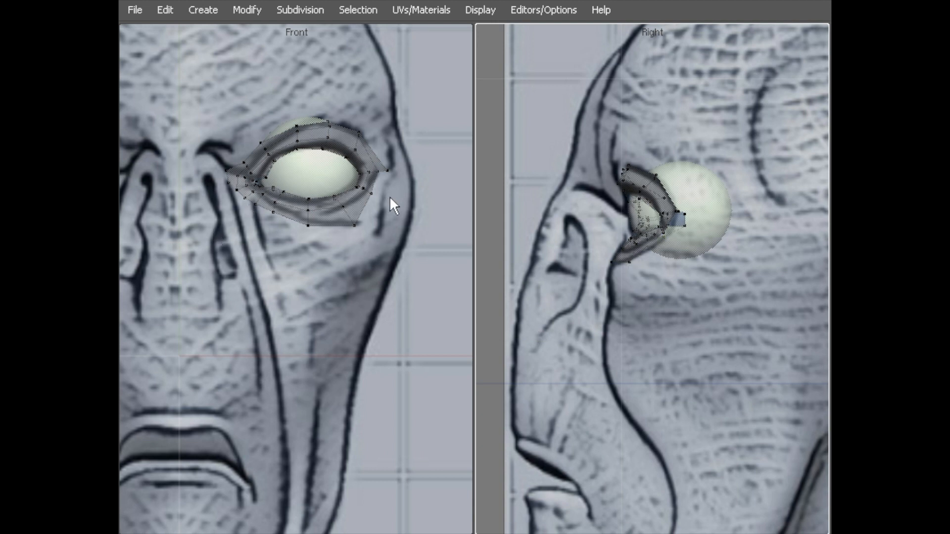
{"action": "mouse_move", "coordinate": [393, 241]}
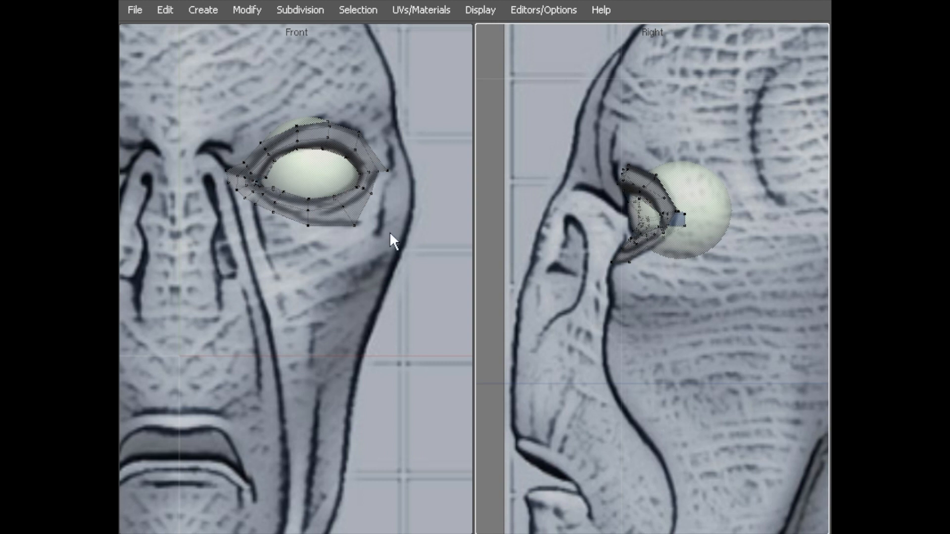
{"action": "mouse_move", "coordinate": [308, 324]}
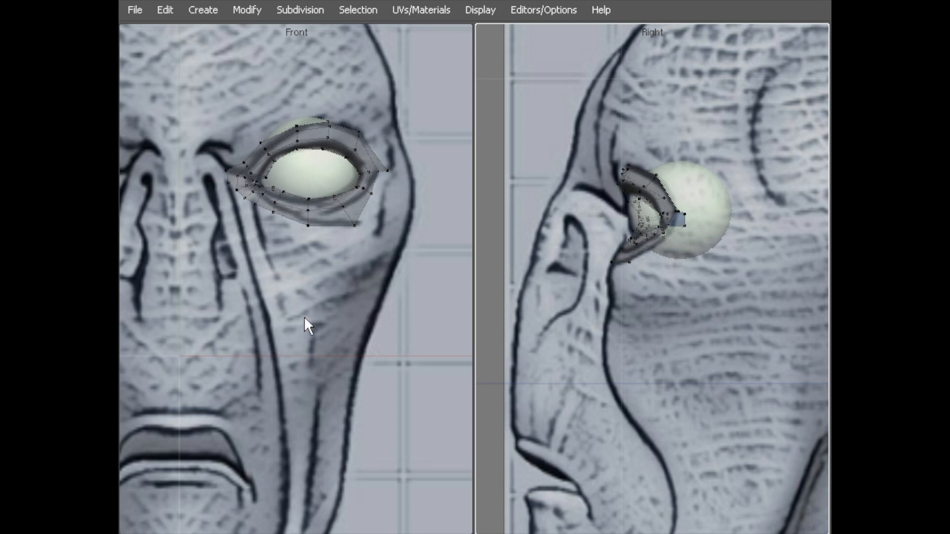
{"action": "mouse_move", "coordinate": [323, 316]}
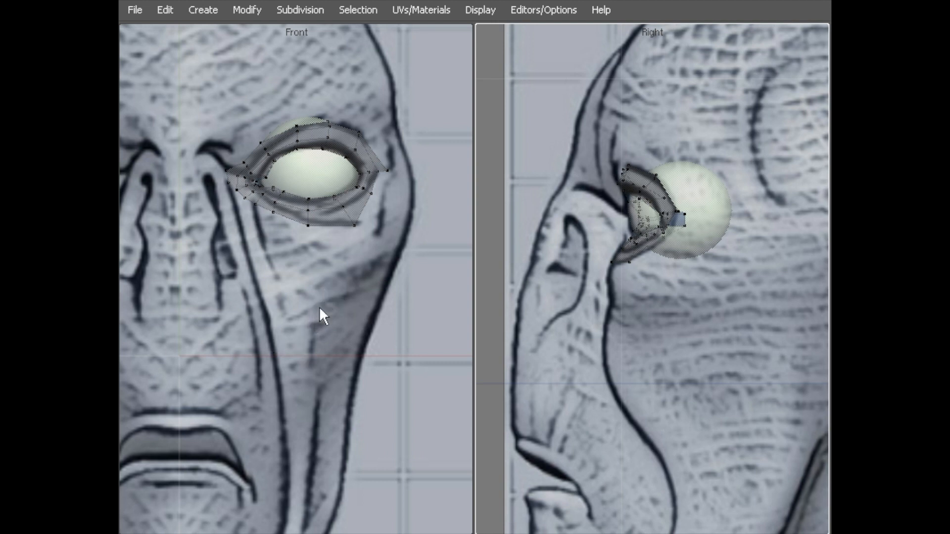